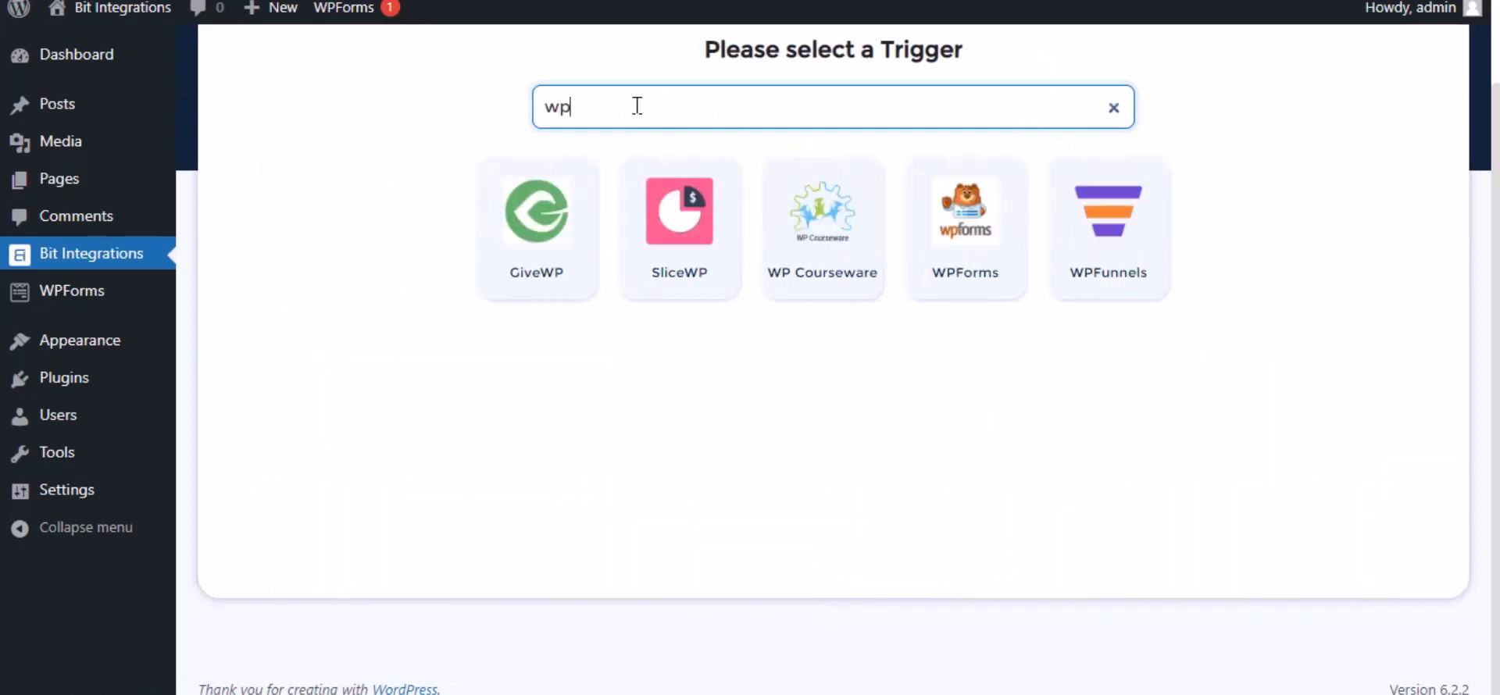
Step: Set WPForms as the trigger with the Simple Contact Form selected
click(965, 227)
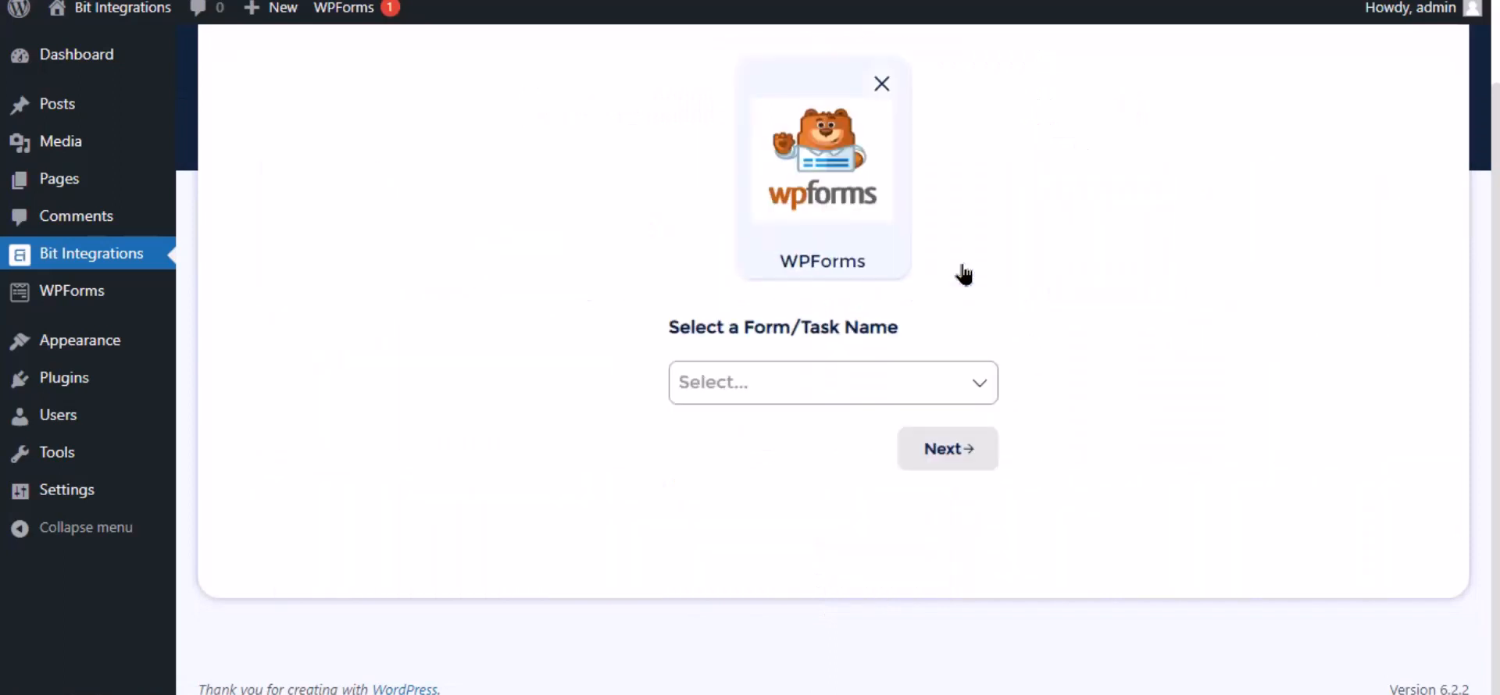
click(831, 381)
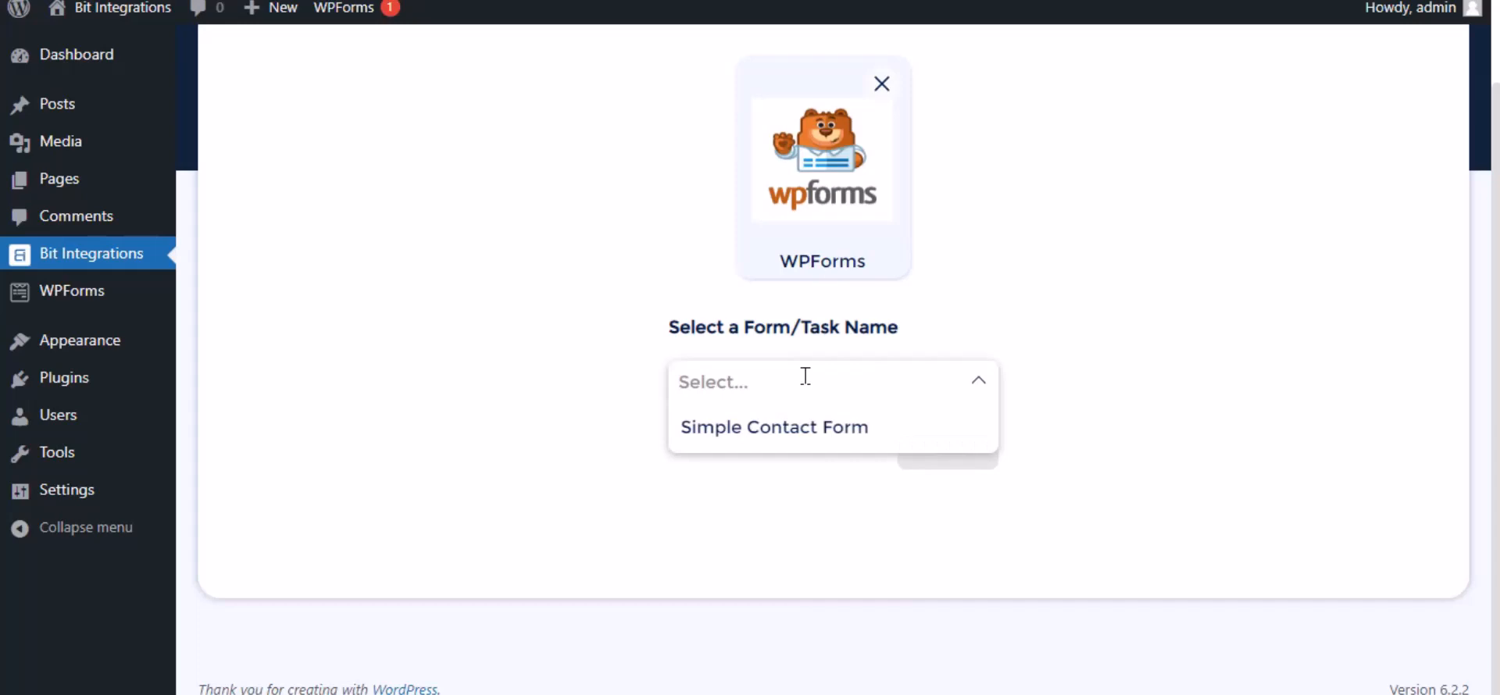
click(773, 427)
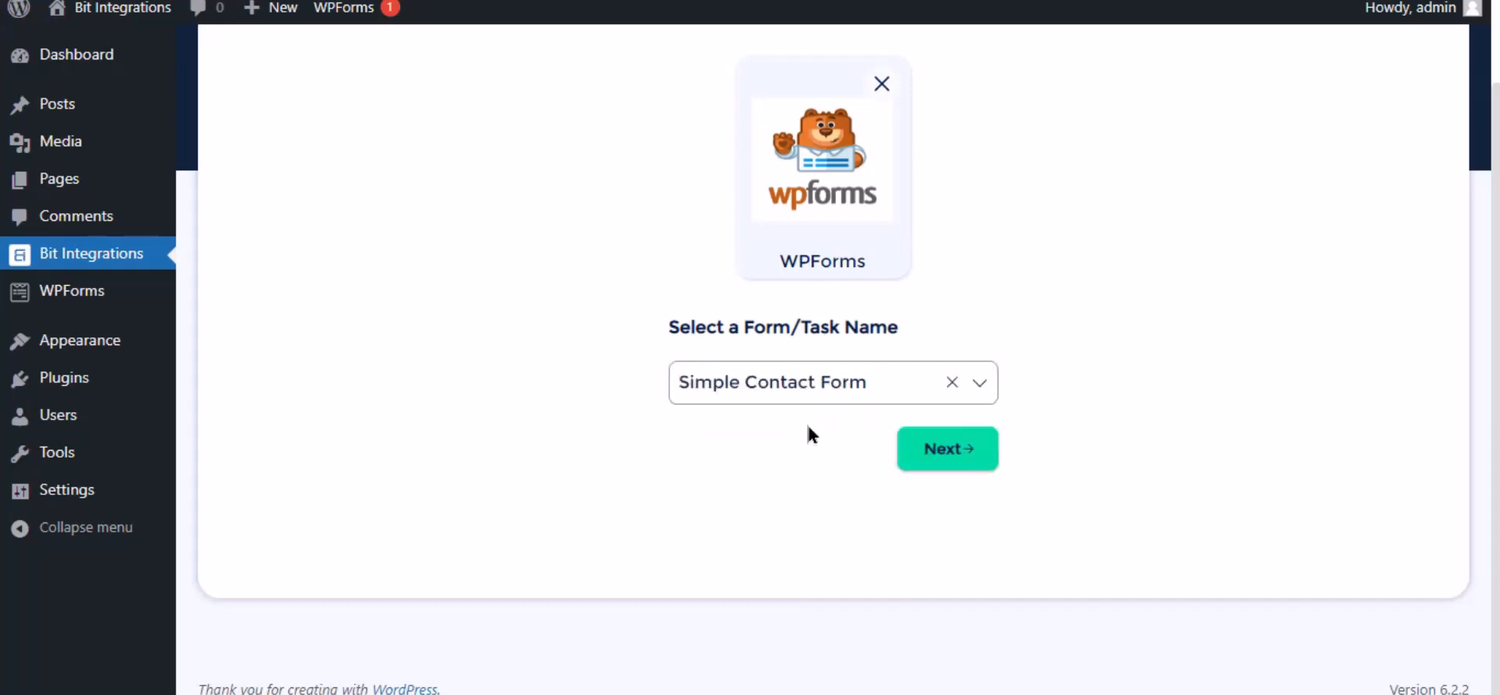
click(946, 449)
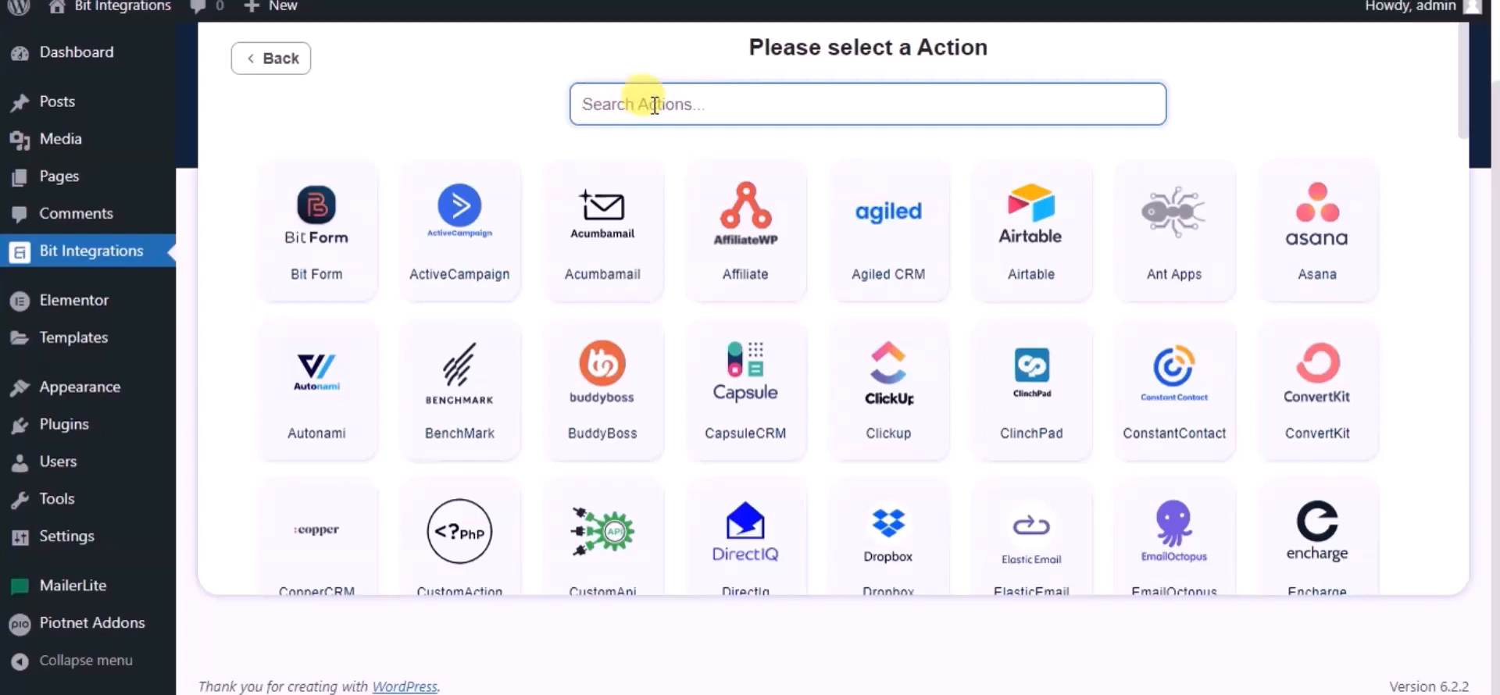
Step: Choose MailerLite as the action and rename the integration 'Bit Integrations'
text(mailer)
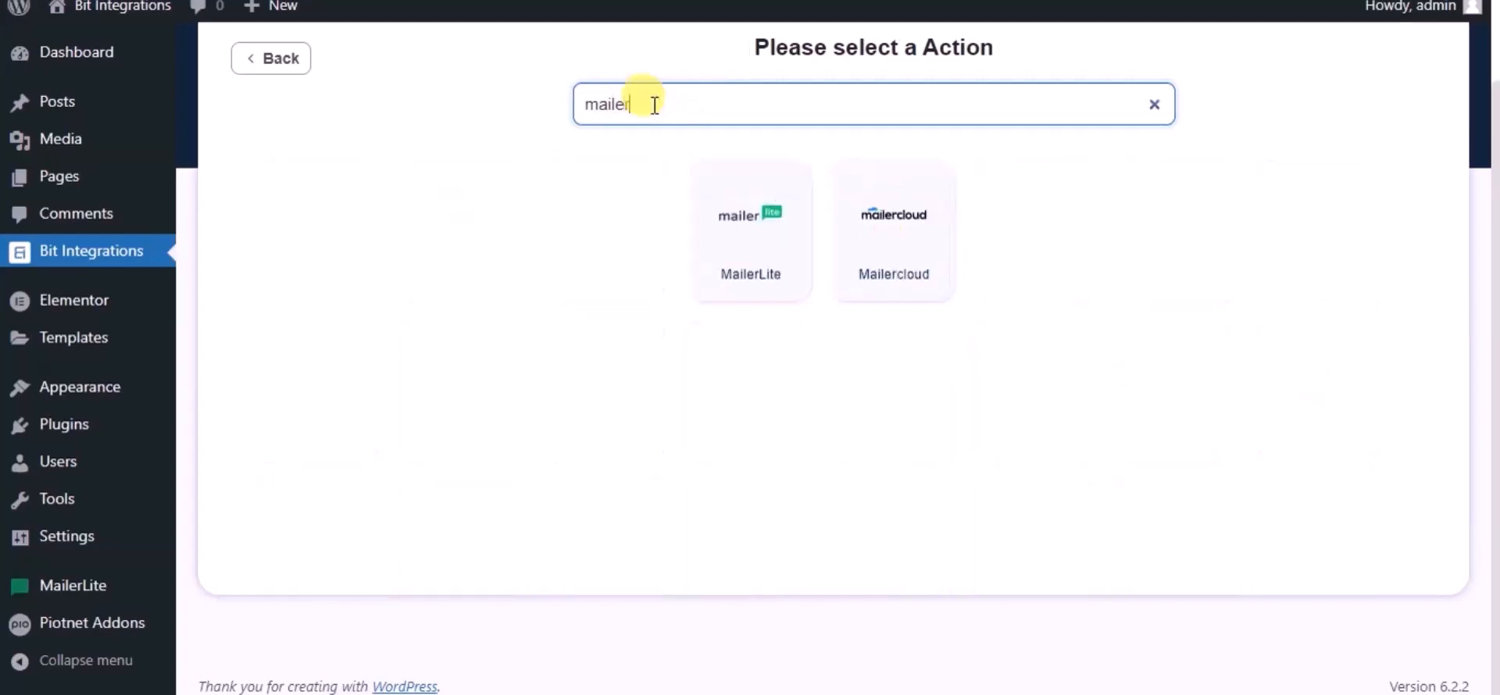
click(750, 230)
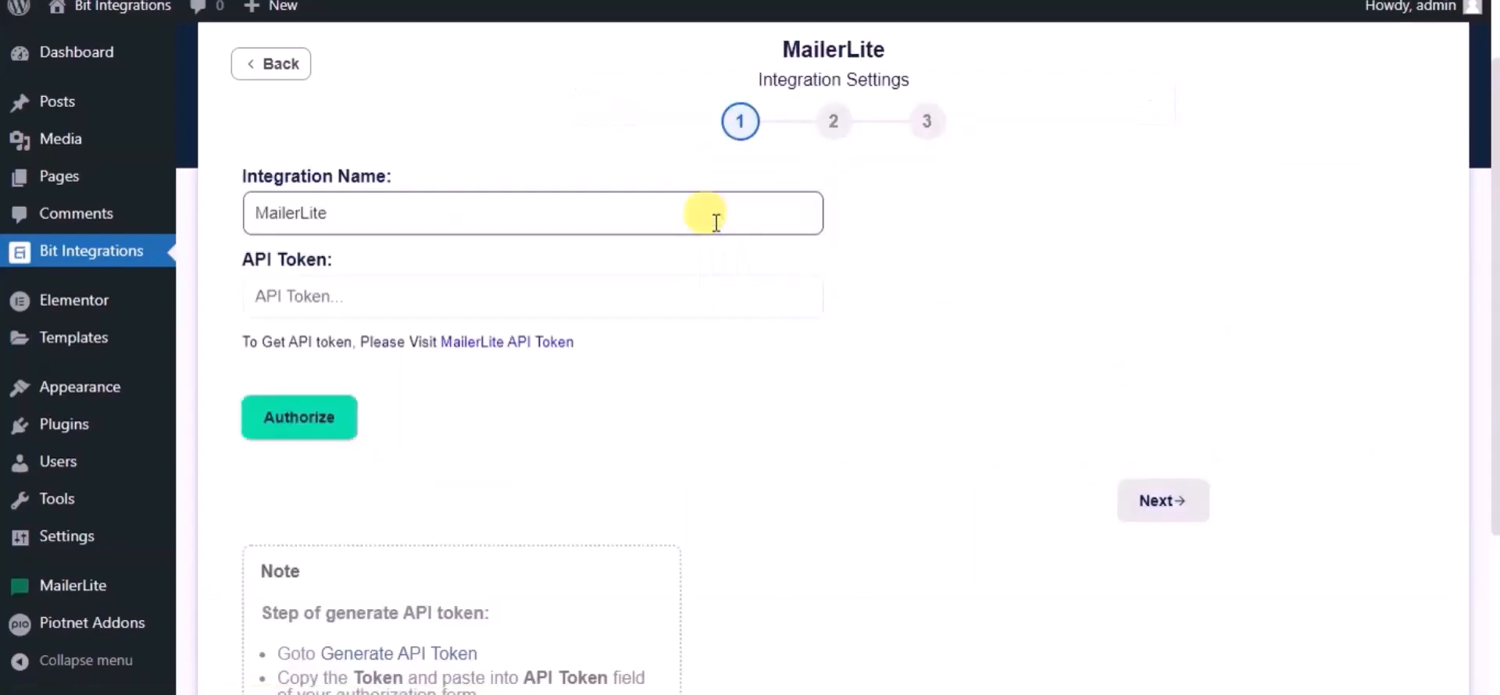
double_click(291, 213)
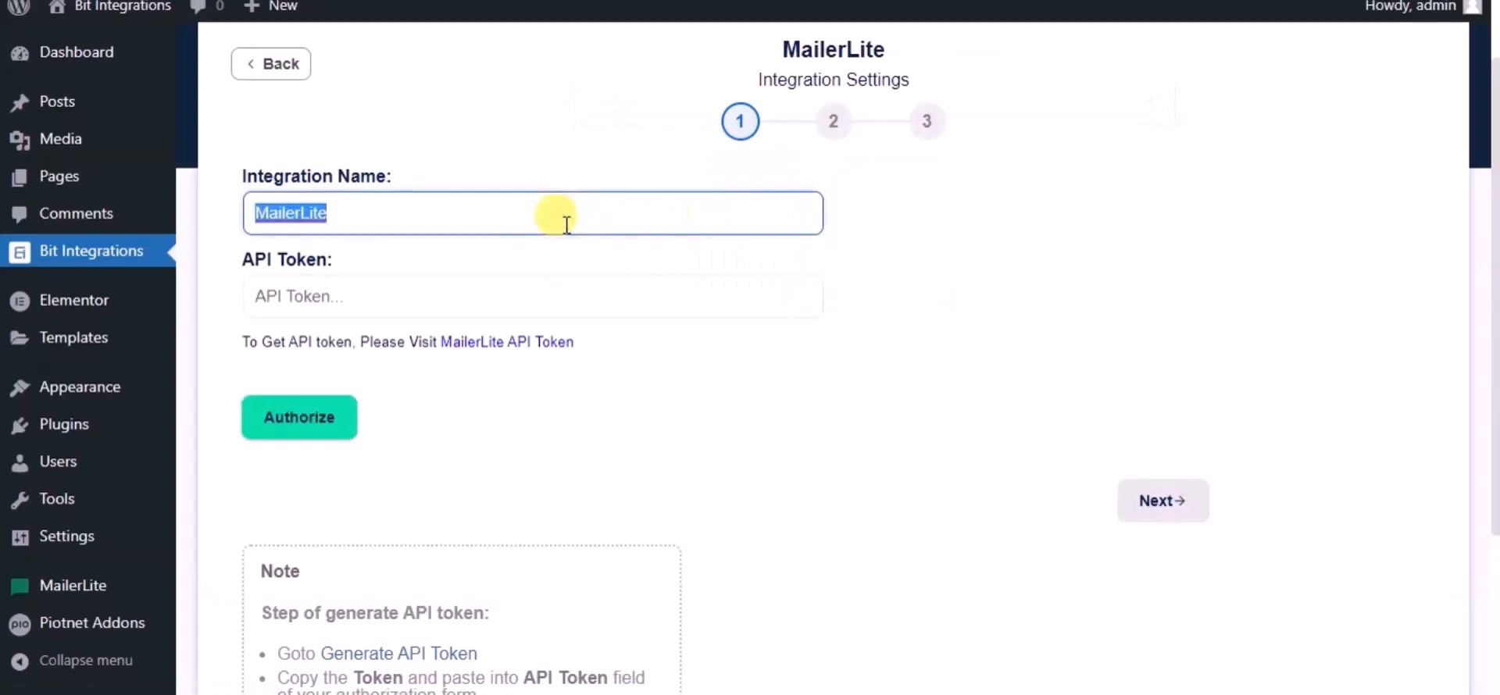
text(Bit Integr)
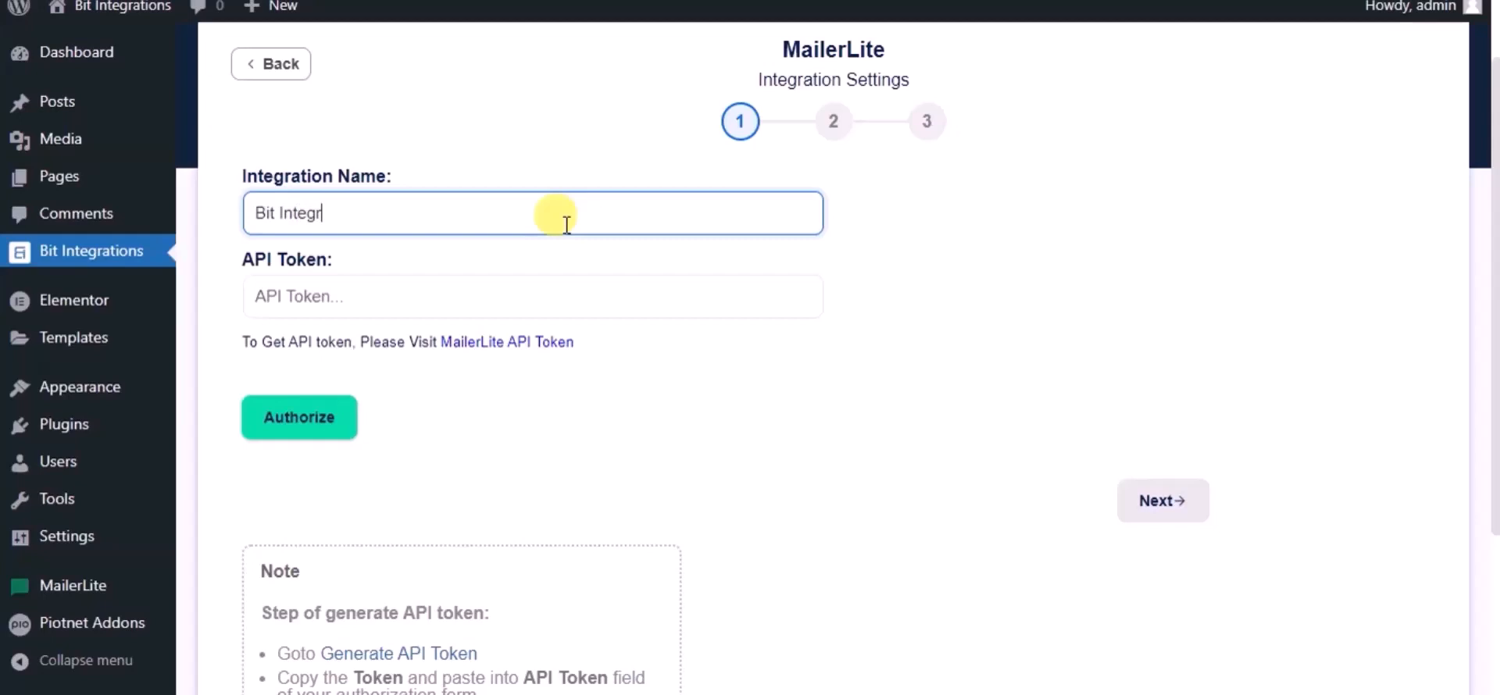
text(atio)
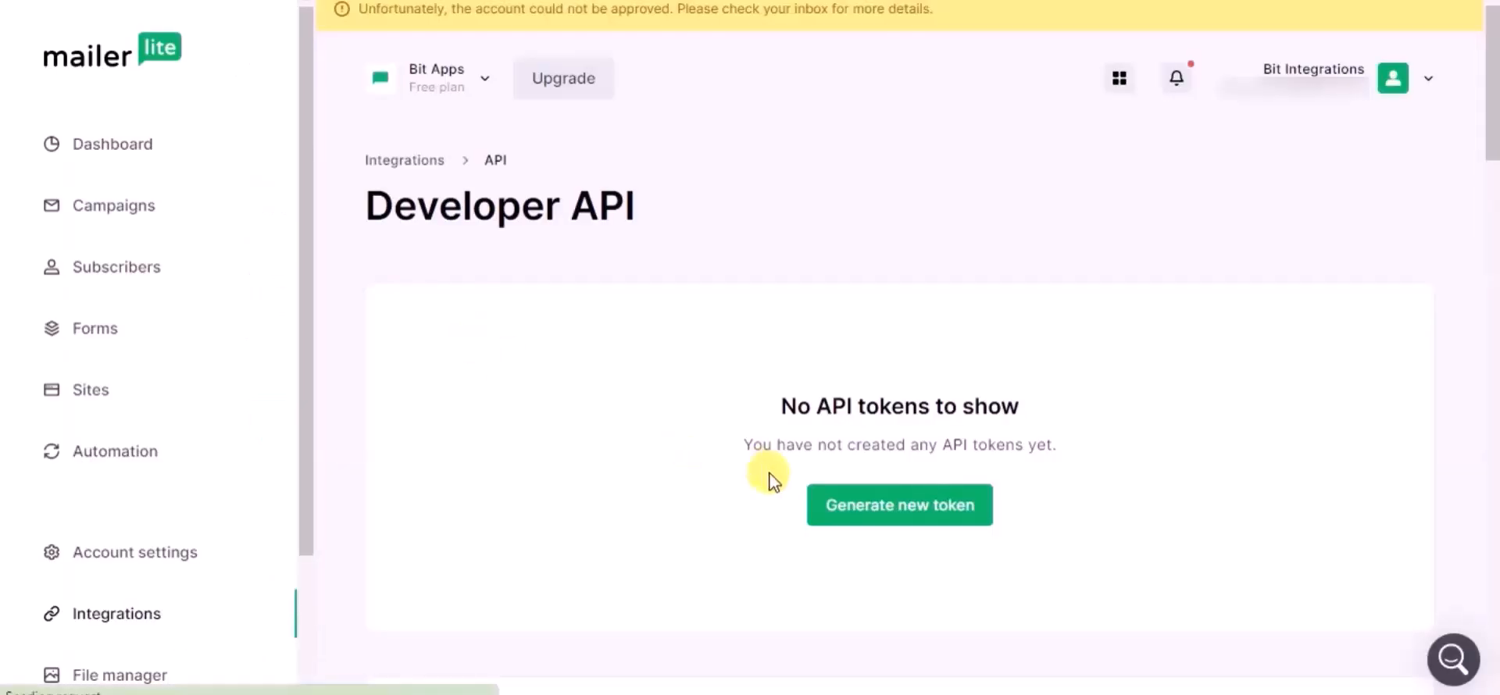
Step: Create a MailerLite API token named 'Bit Integrations', accepting the terms, and copy its key
click(899, 505)
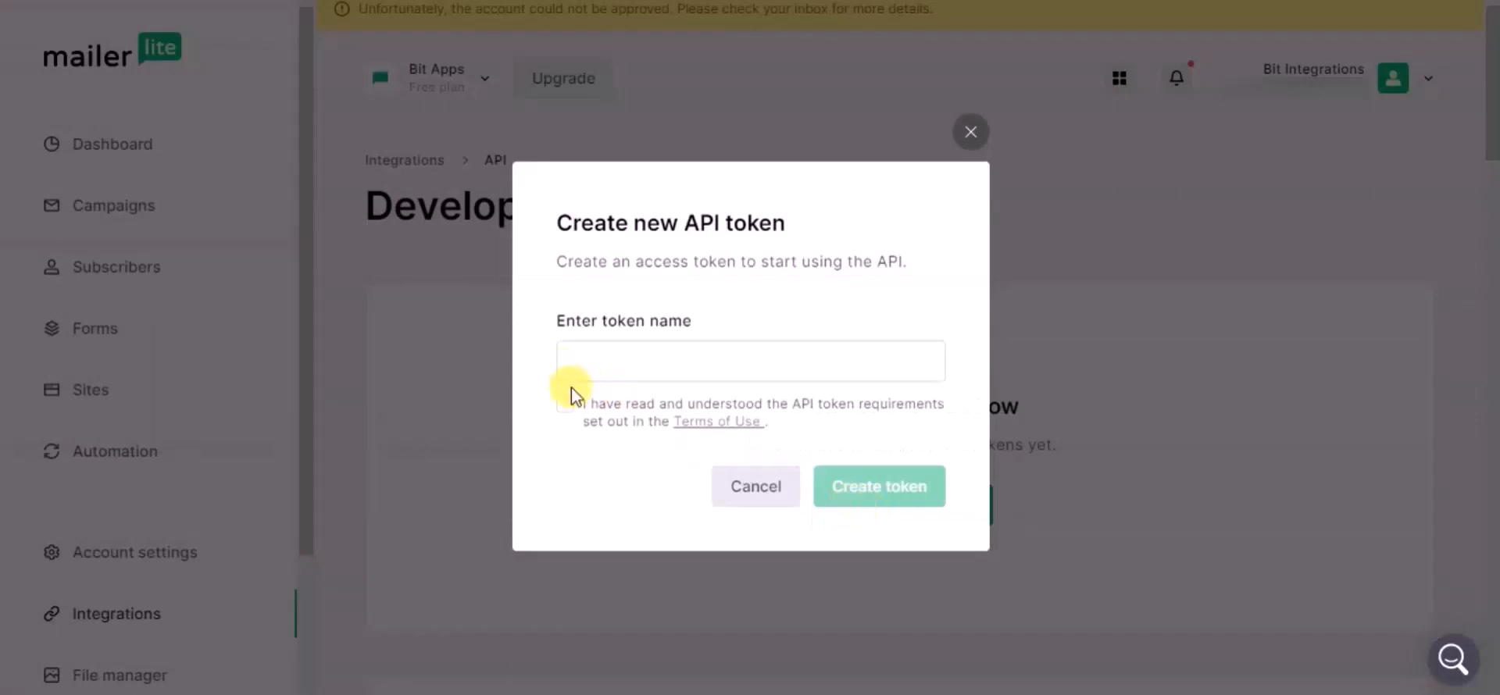
click(566, 404)
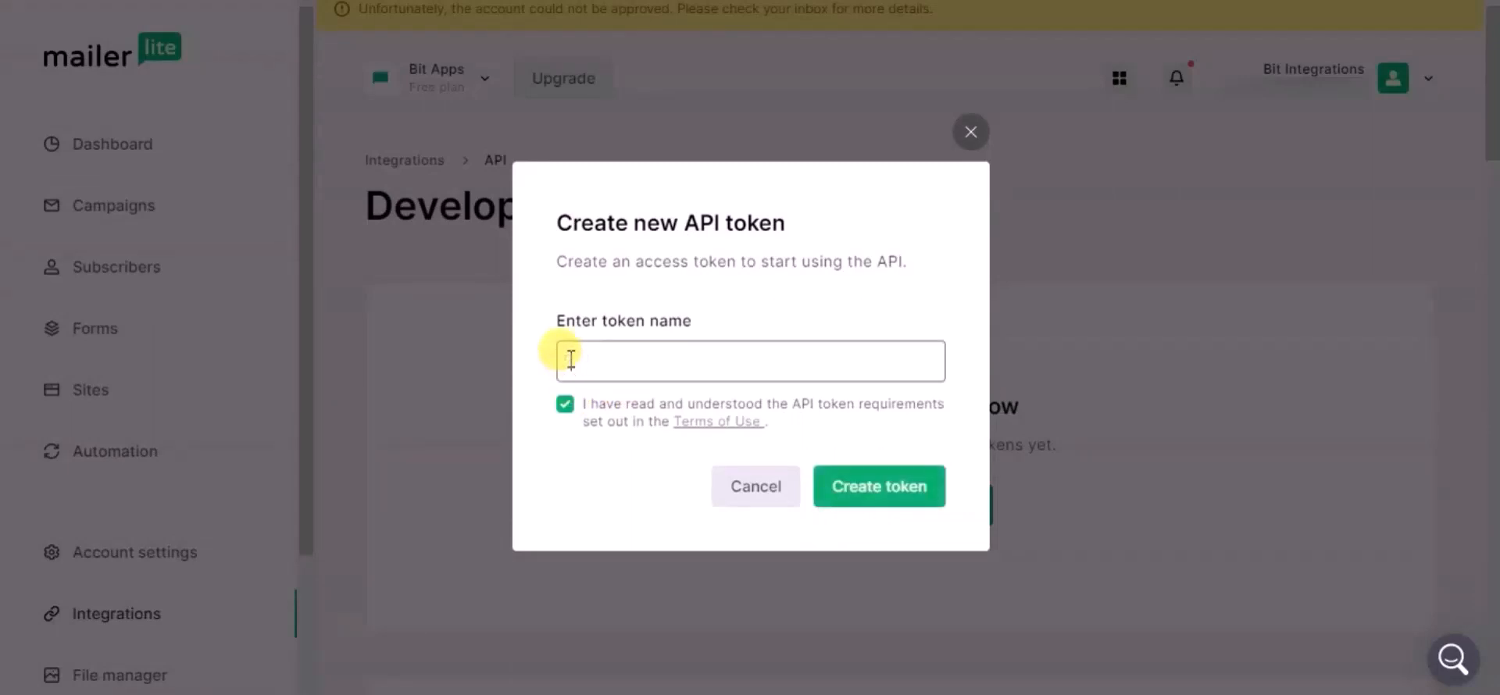
text(Bit Integrat)
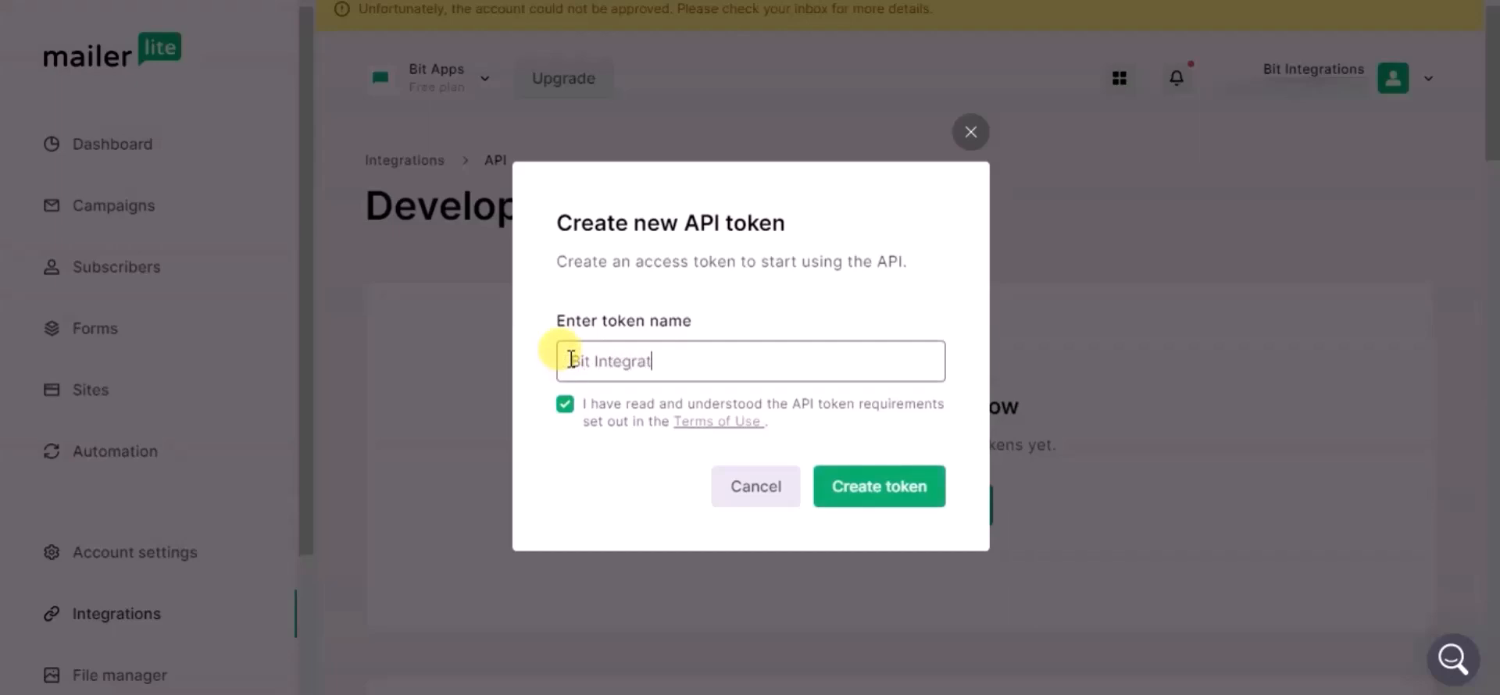
text(ions)
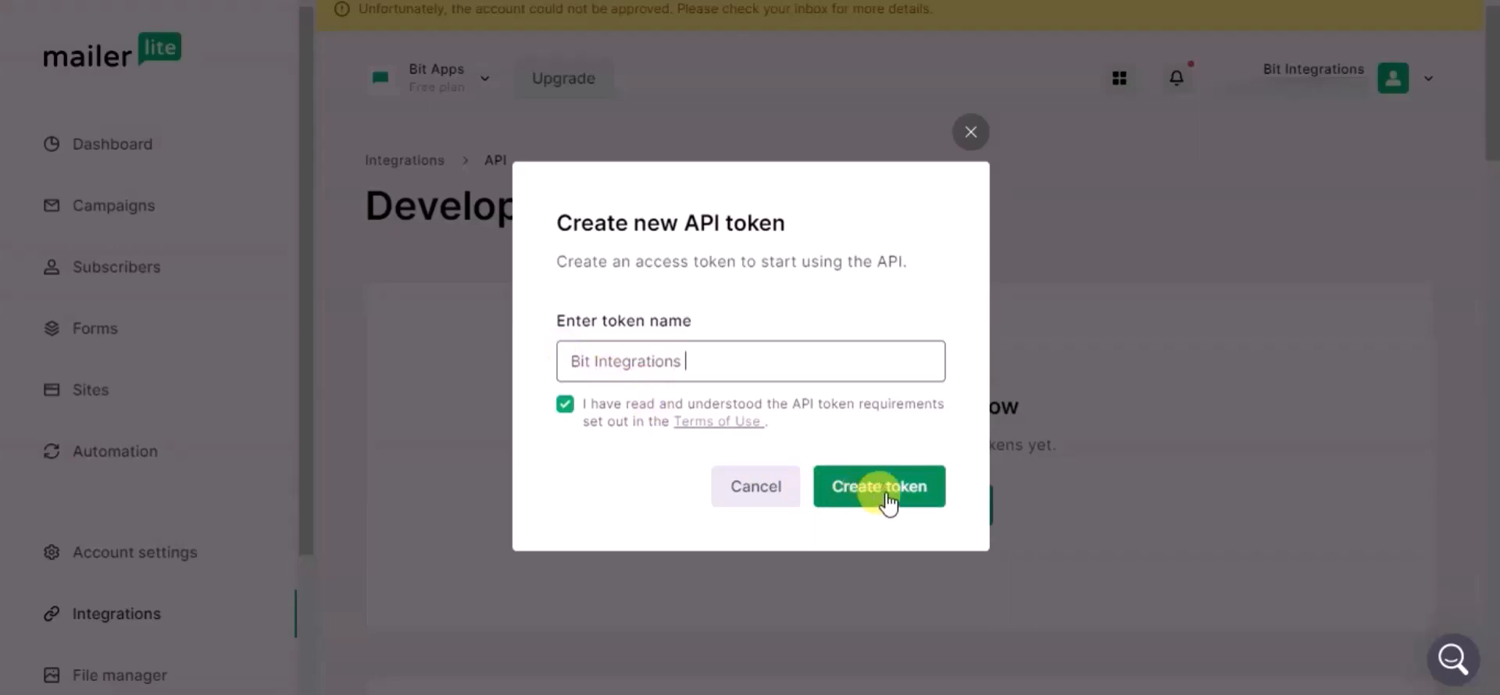
click(877, 487)
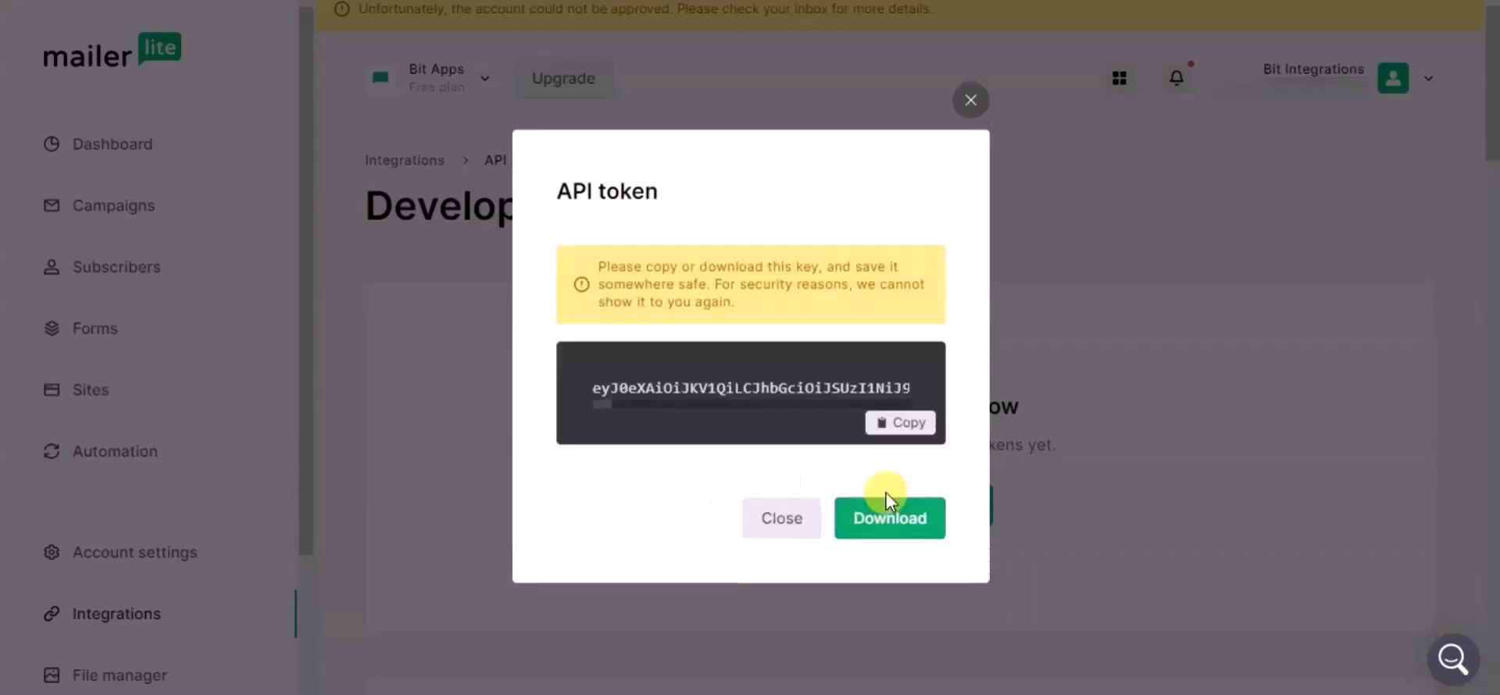
click(899, 422)
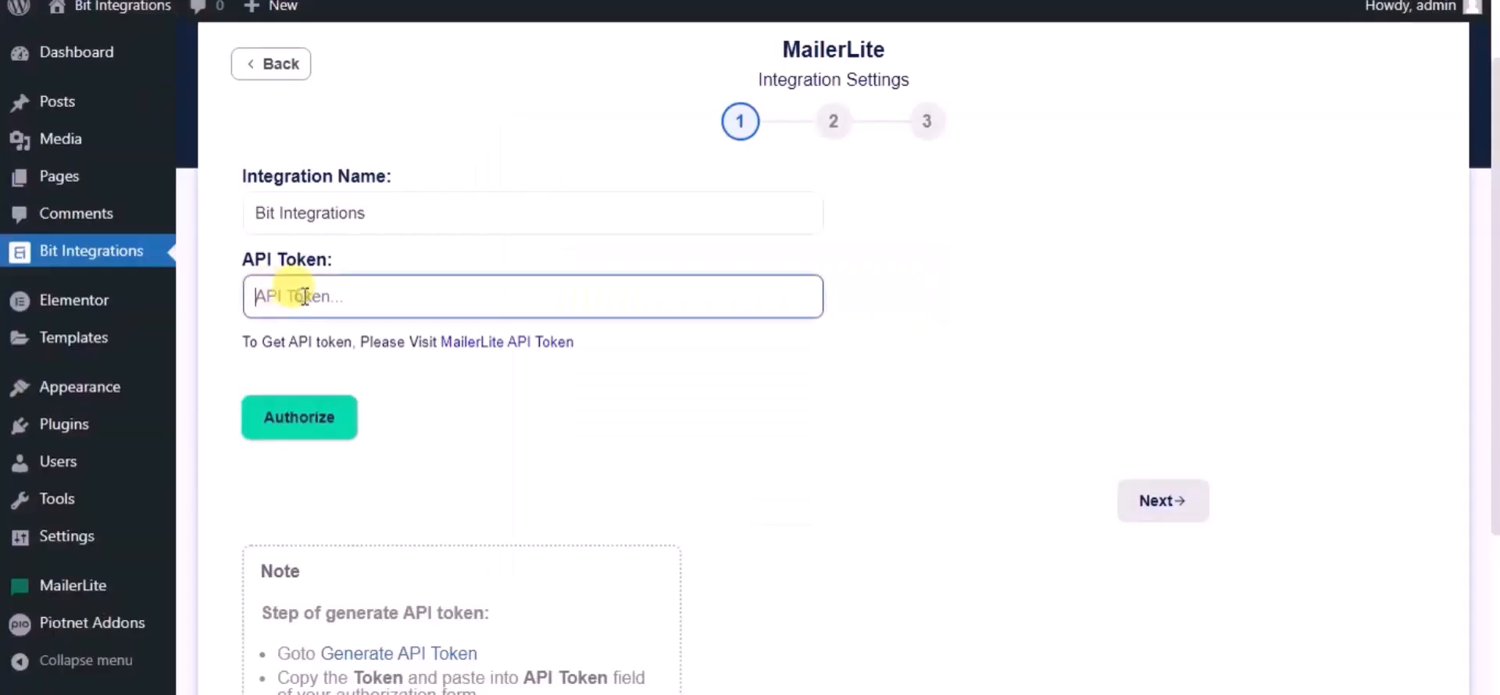
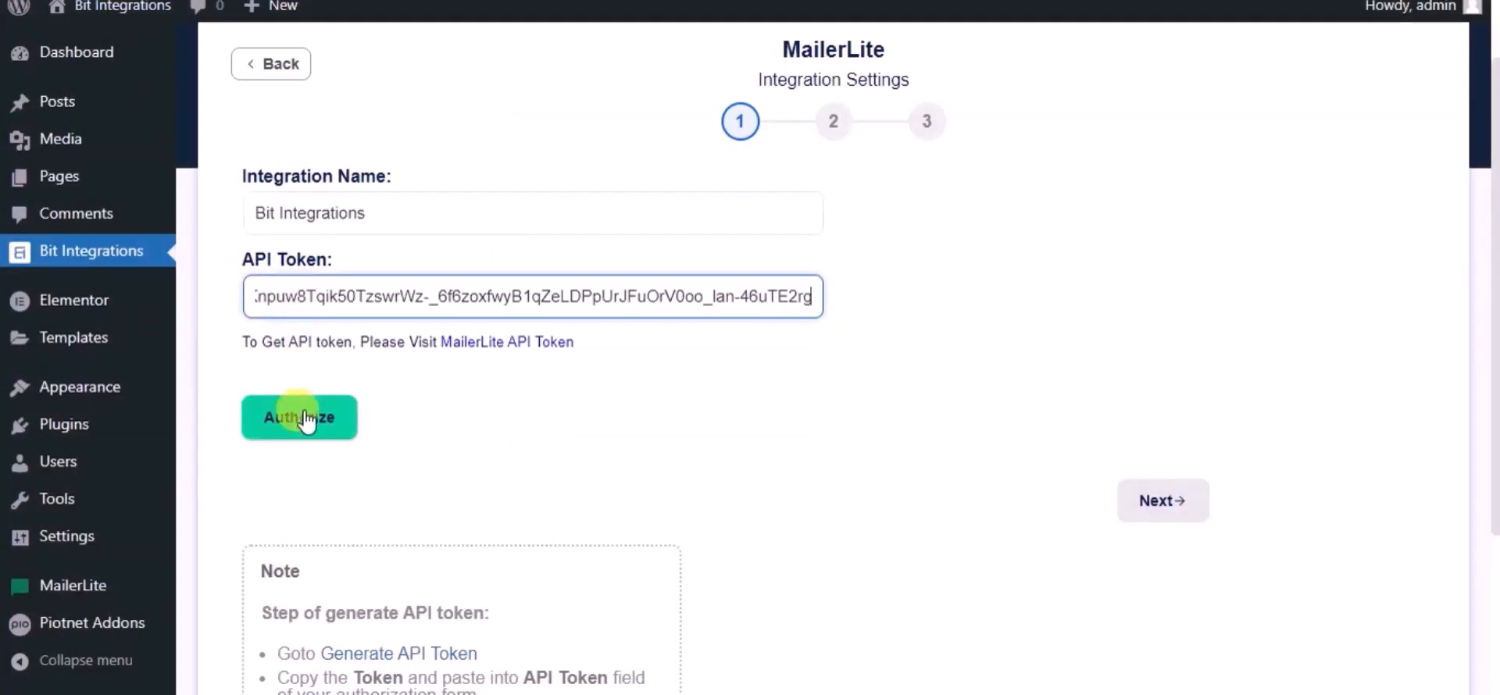
Step: Authorize MailerLite with the pasted API token and continue to field mapping
click(299, 418)
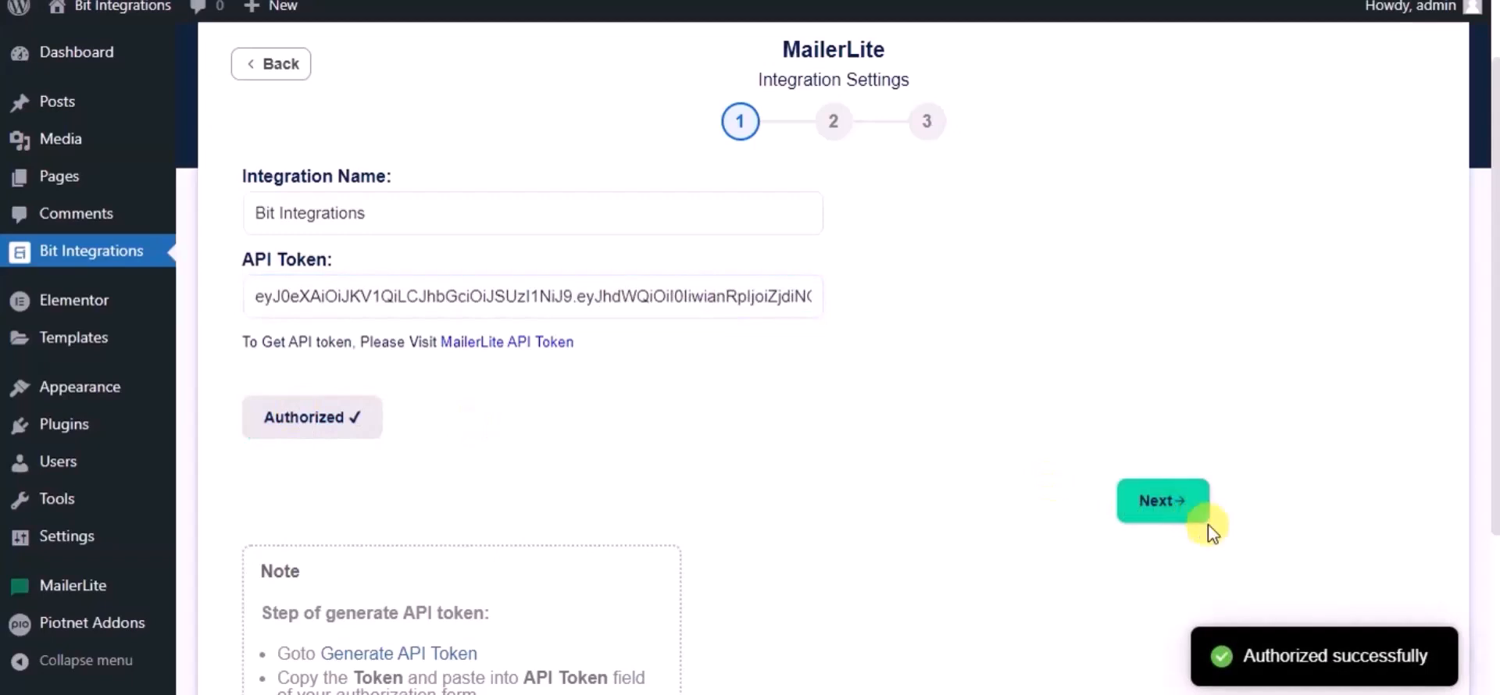
click(1163, 500)
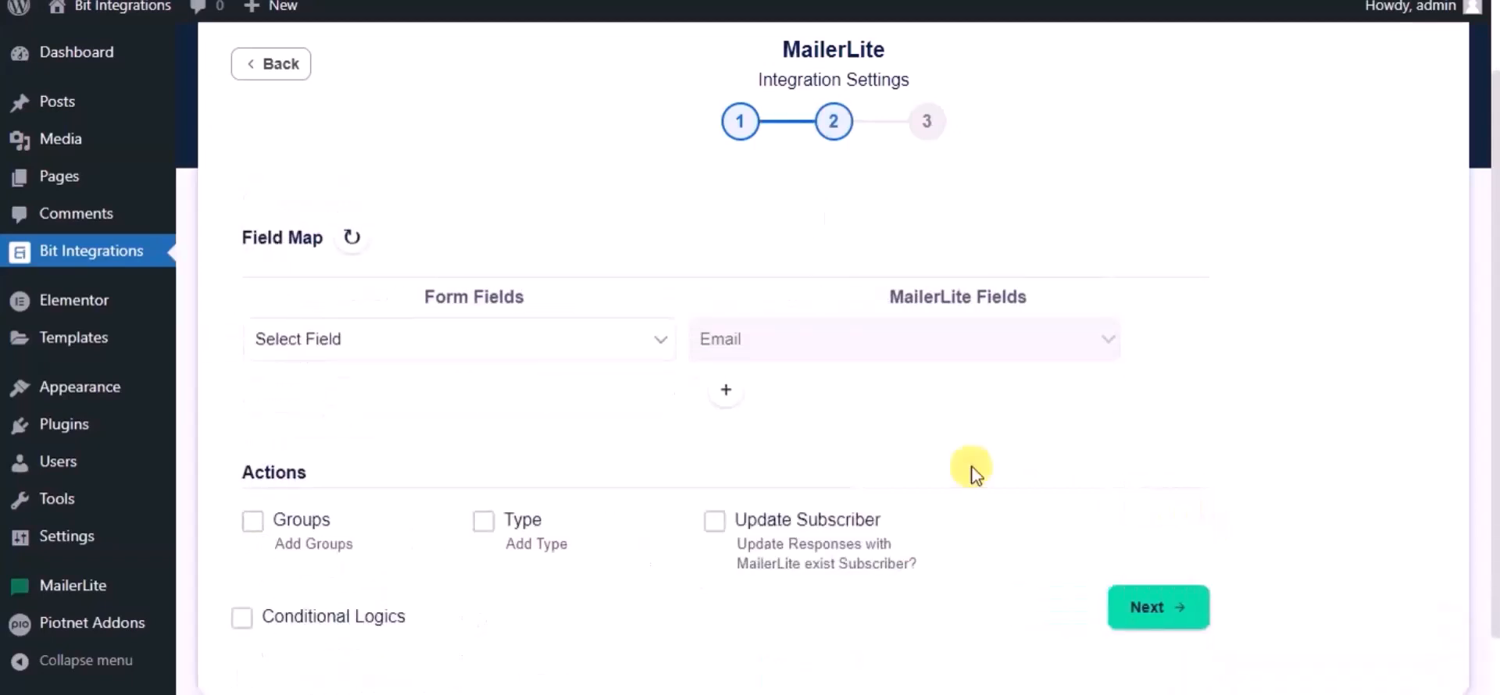
Step: Map the form's Name field to MailerLite Name and Phone to MailerLite Phone
click(457, 339)
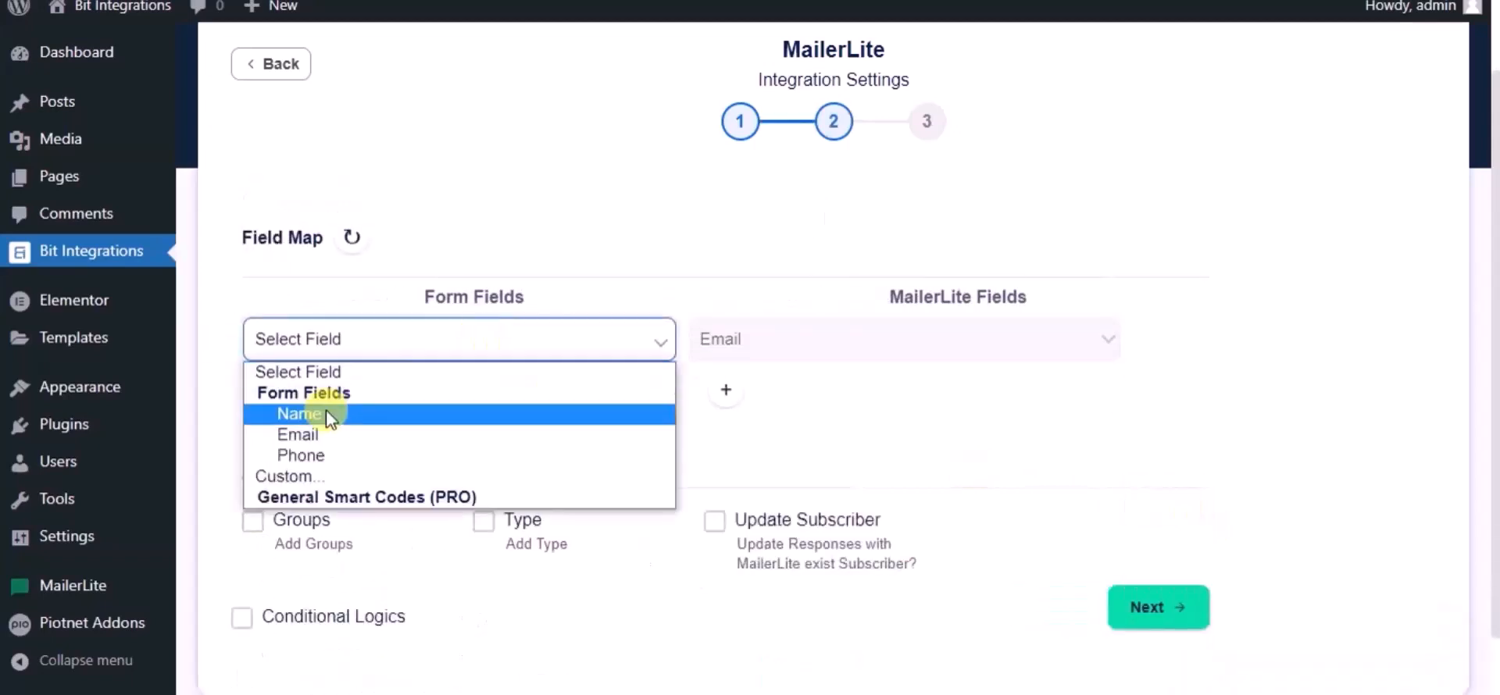
click(299, 413)
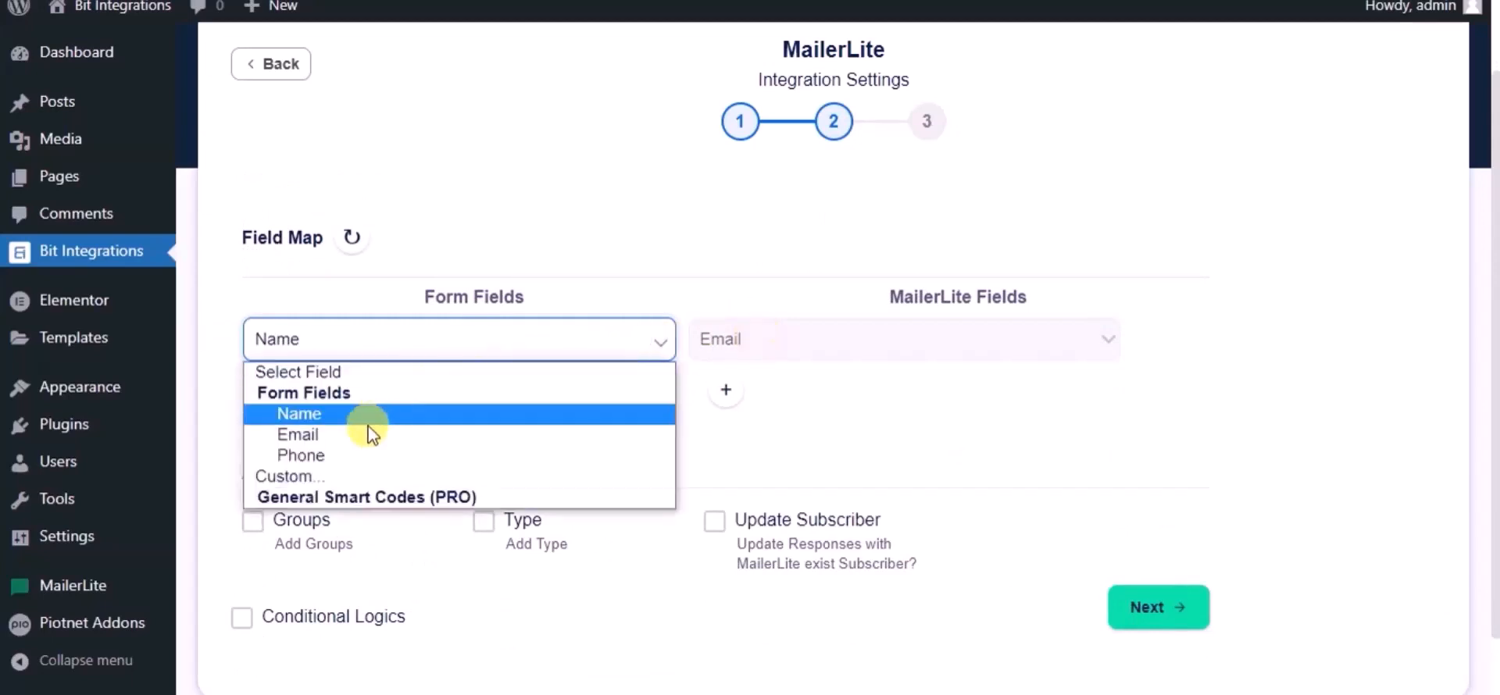
click(297, 434)
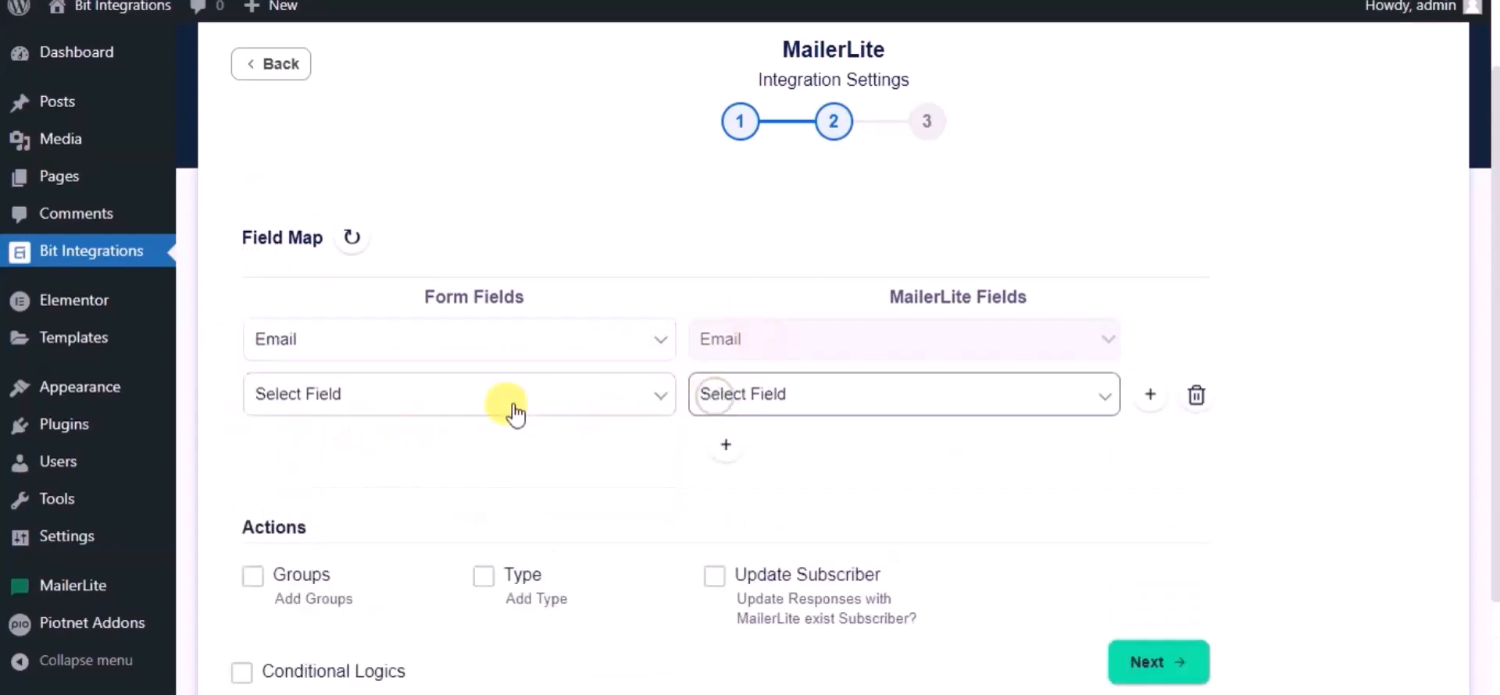
click(457, 394)
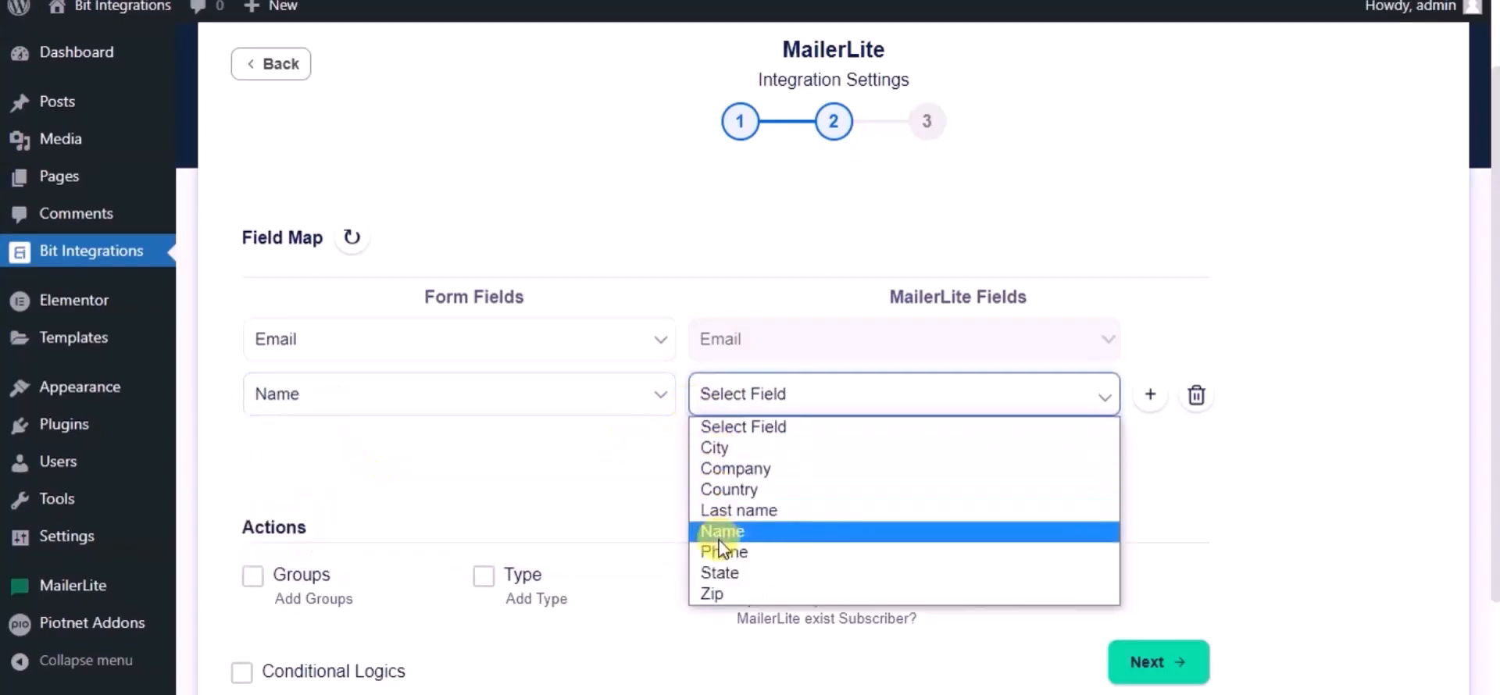
click(722, 532)
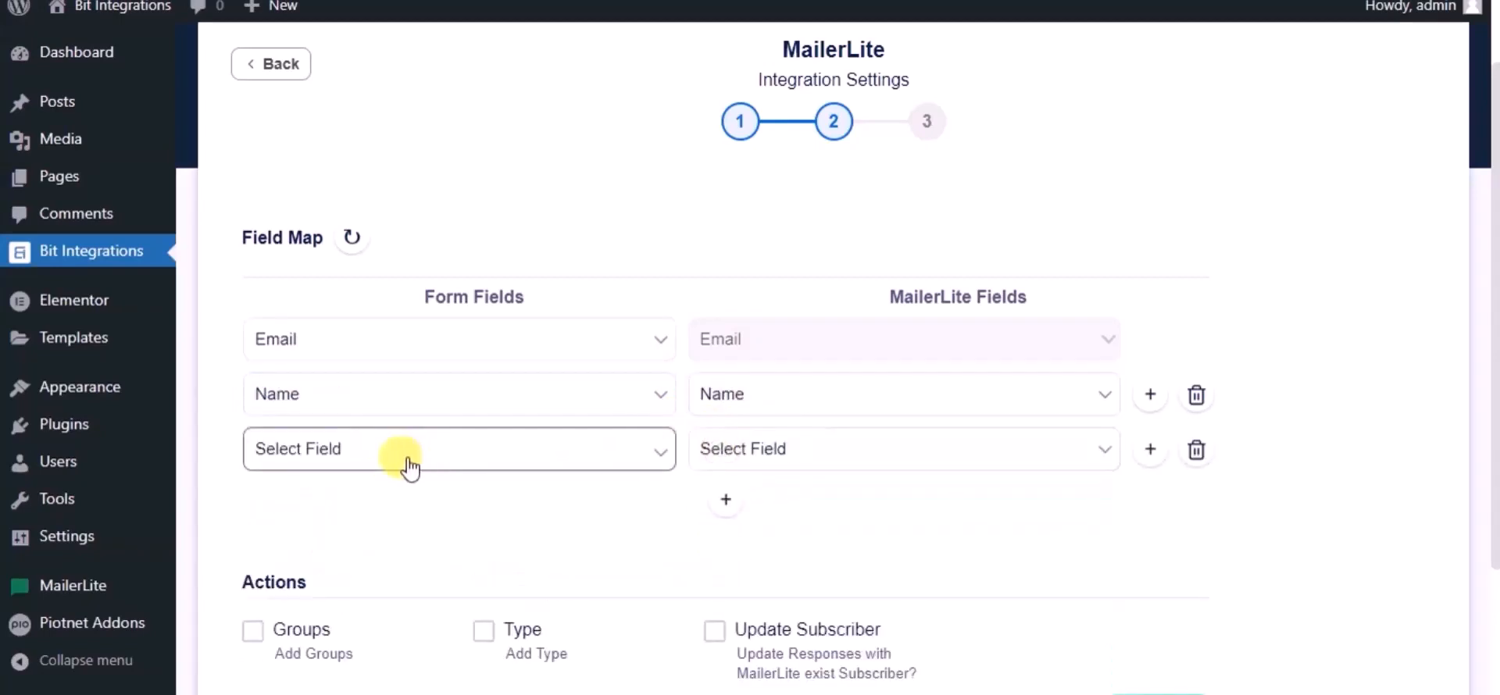
click(457, 449)
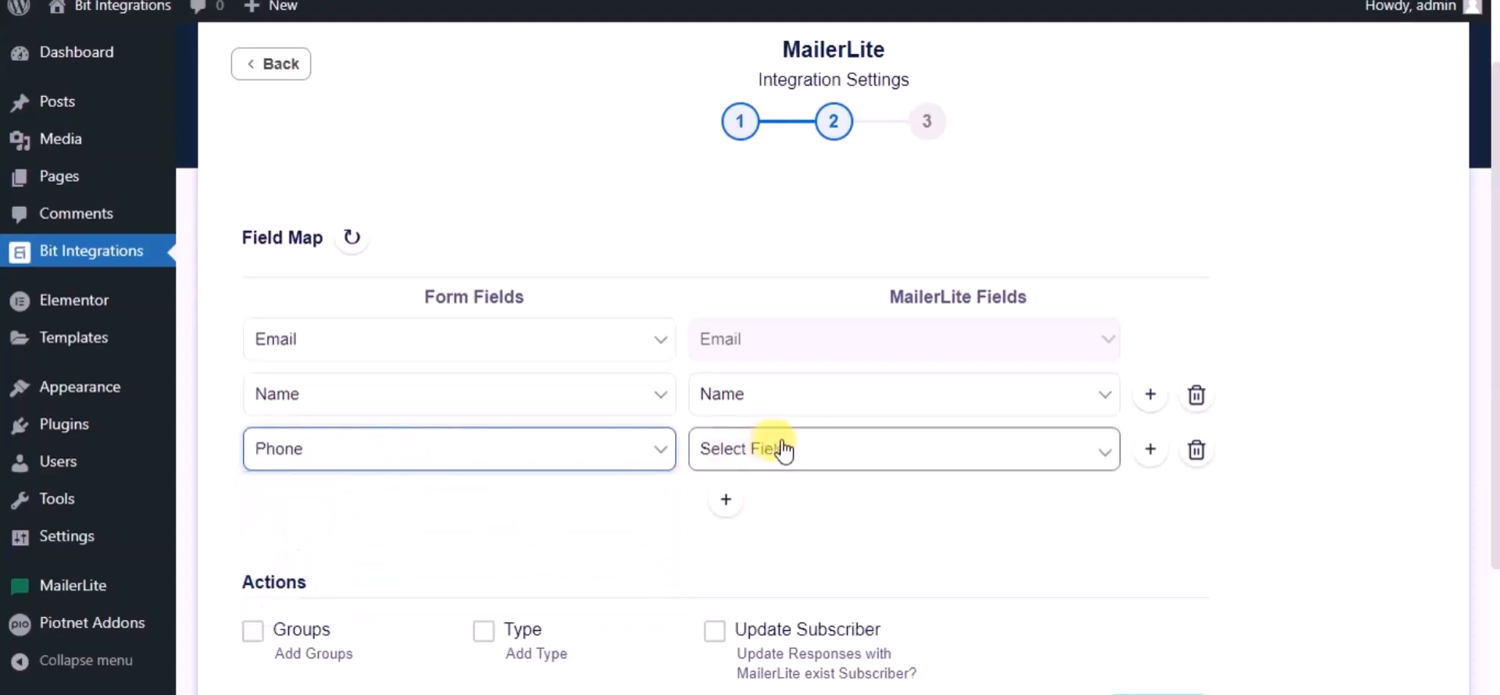
click(903, 449)
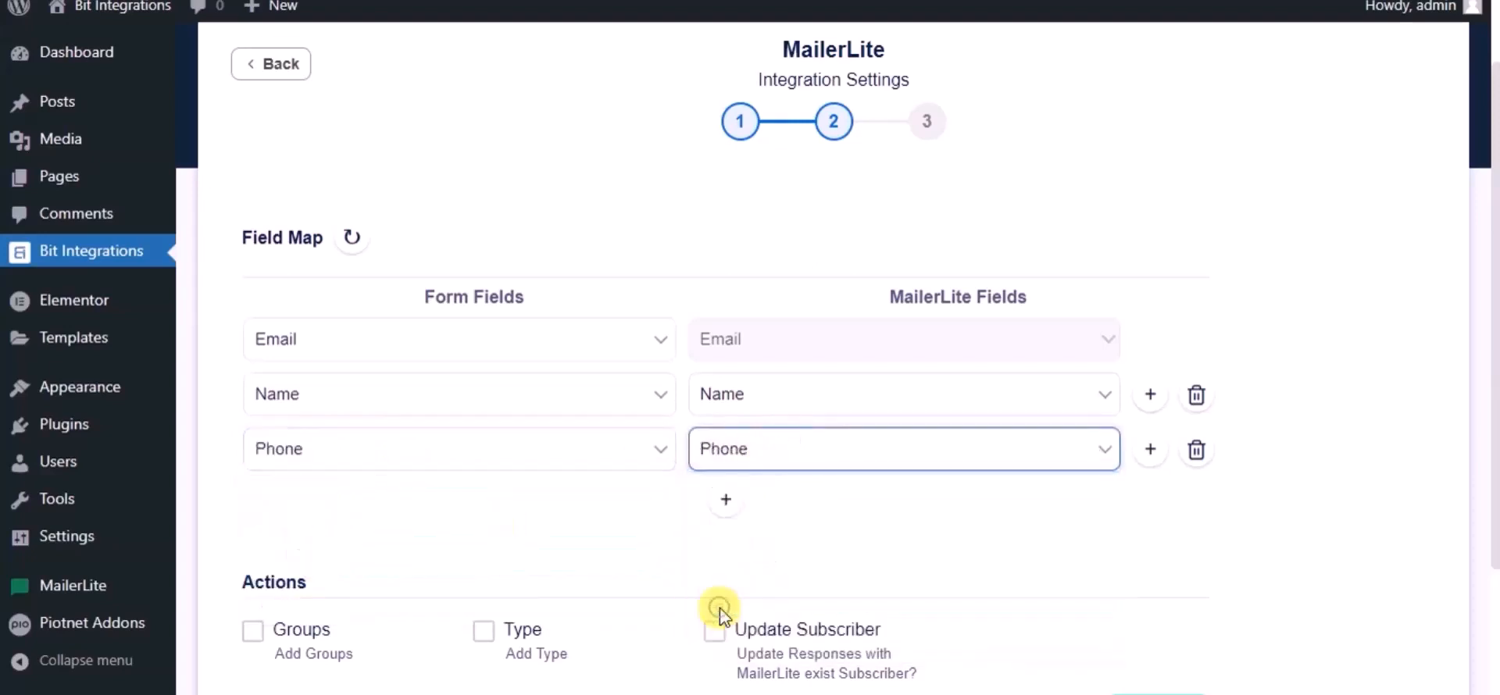
Step: Advance to the final step and finish and save the integration
scroll(down, 3)
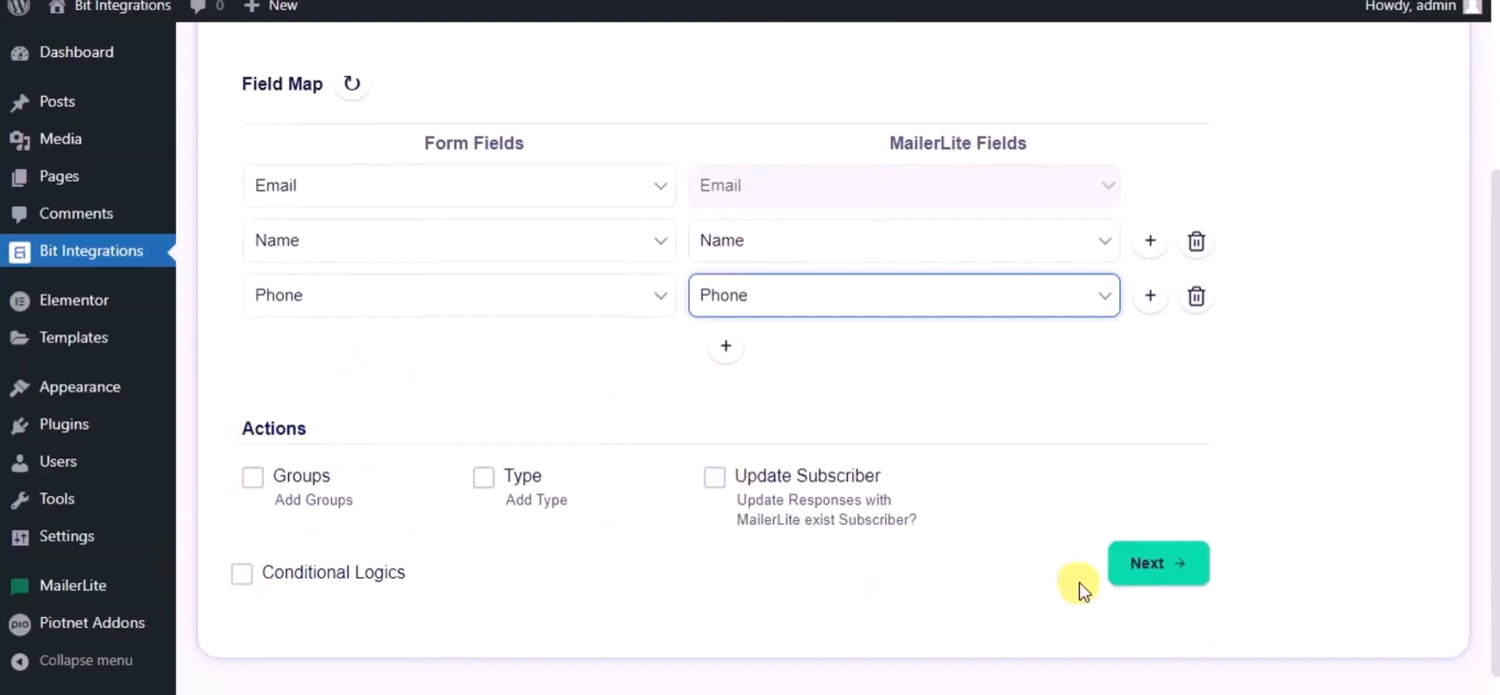
click(1156, 563)
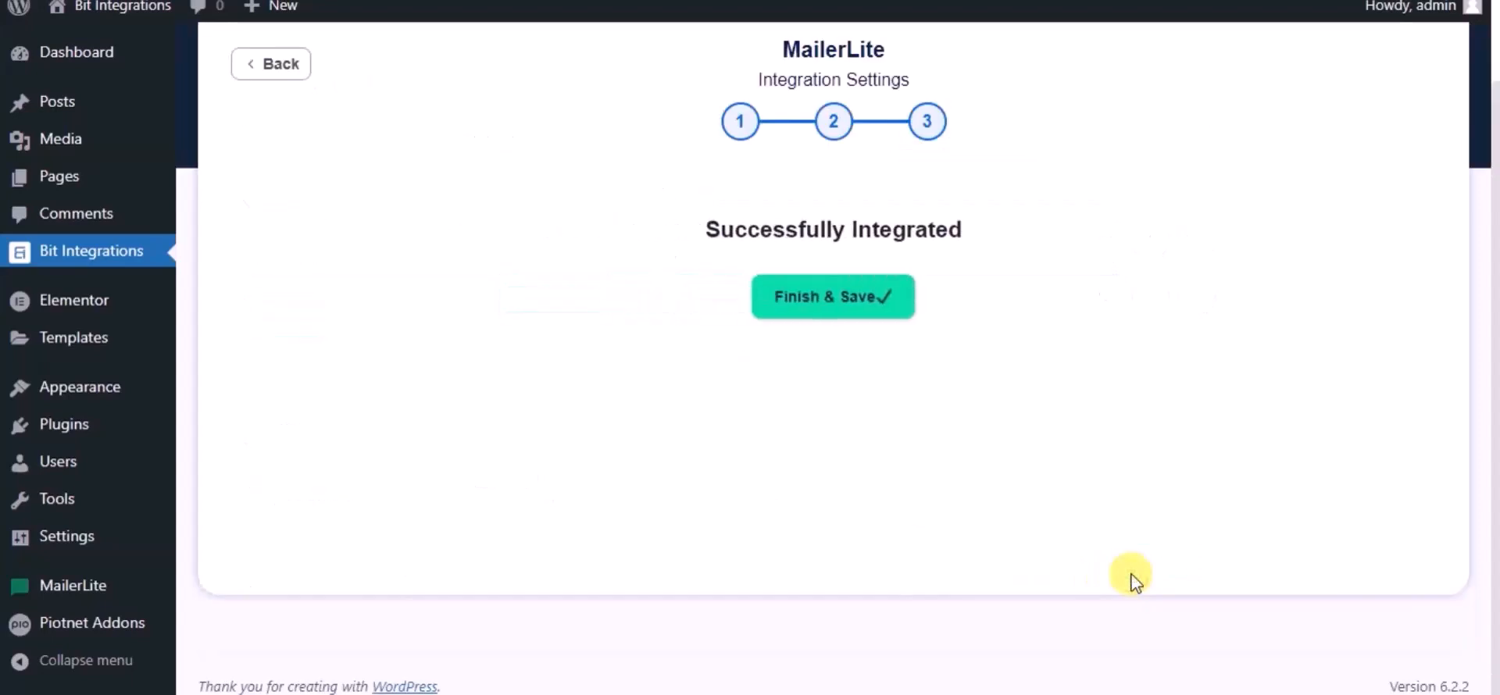
mouse_move(888, 371)
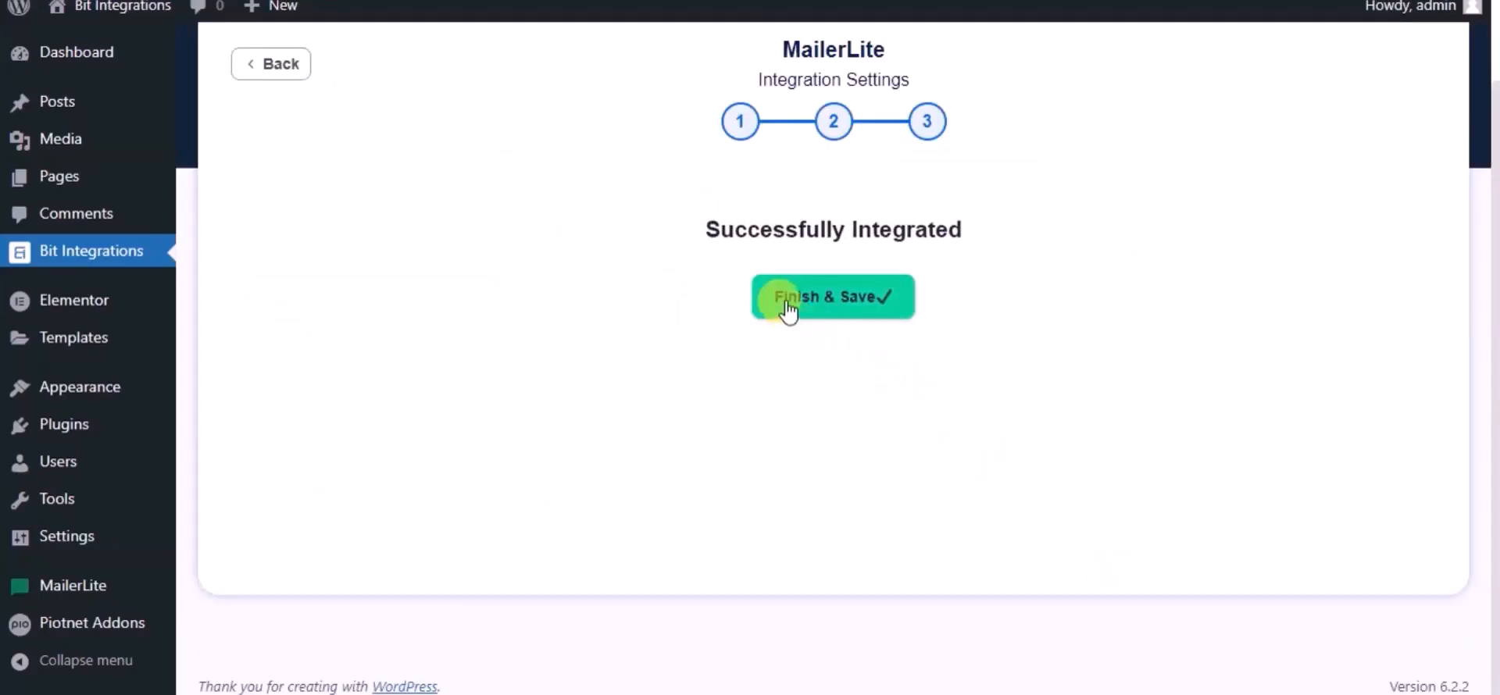
click(831, 296)
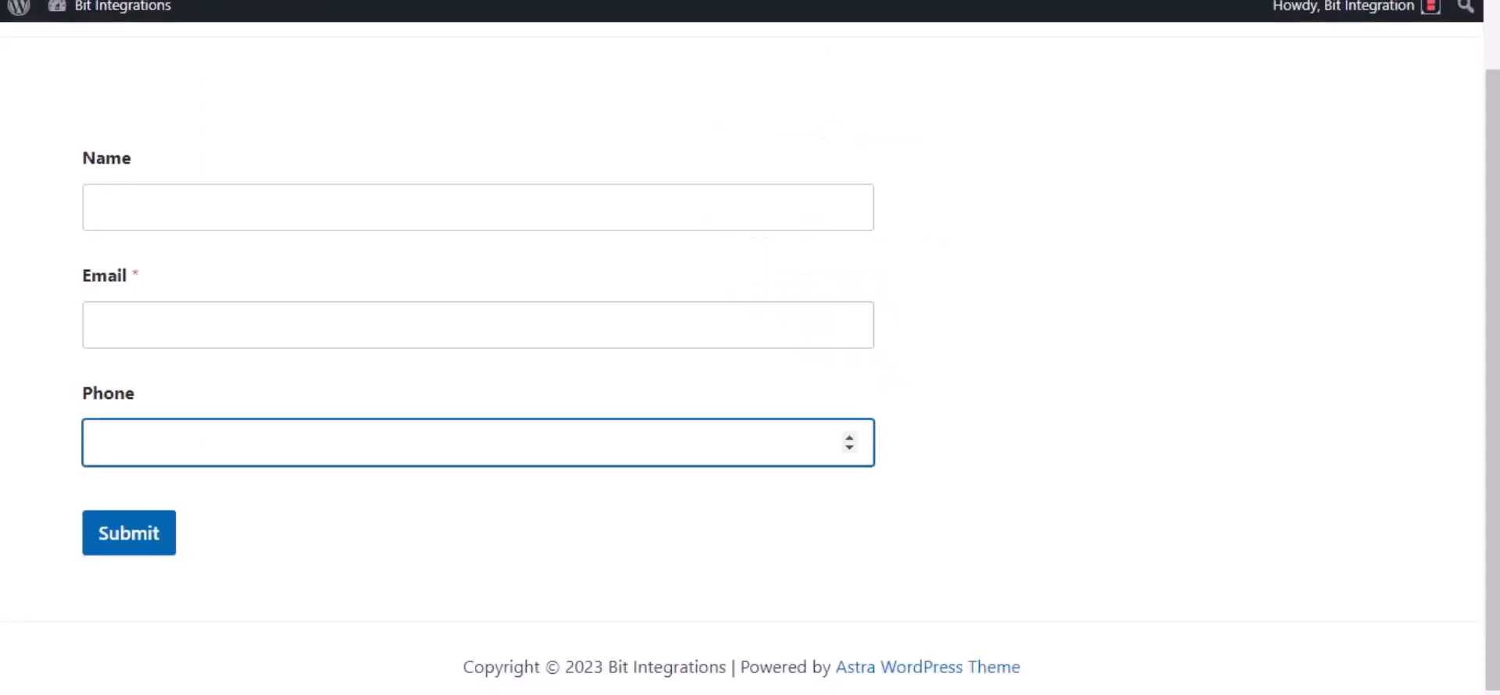
Step: Submit the contact form with name 'Bit Integration', a bitapps test email and phone
click(478, 206)
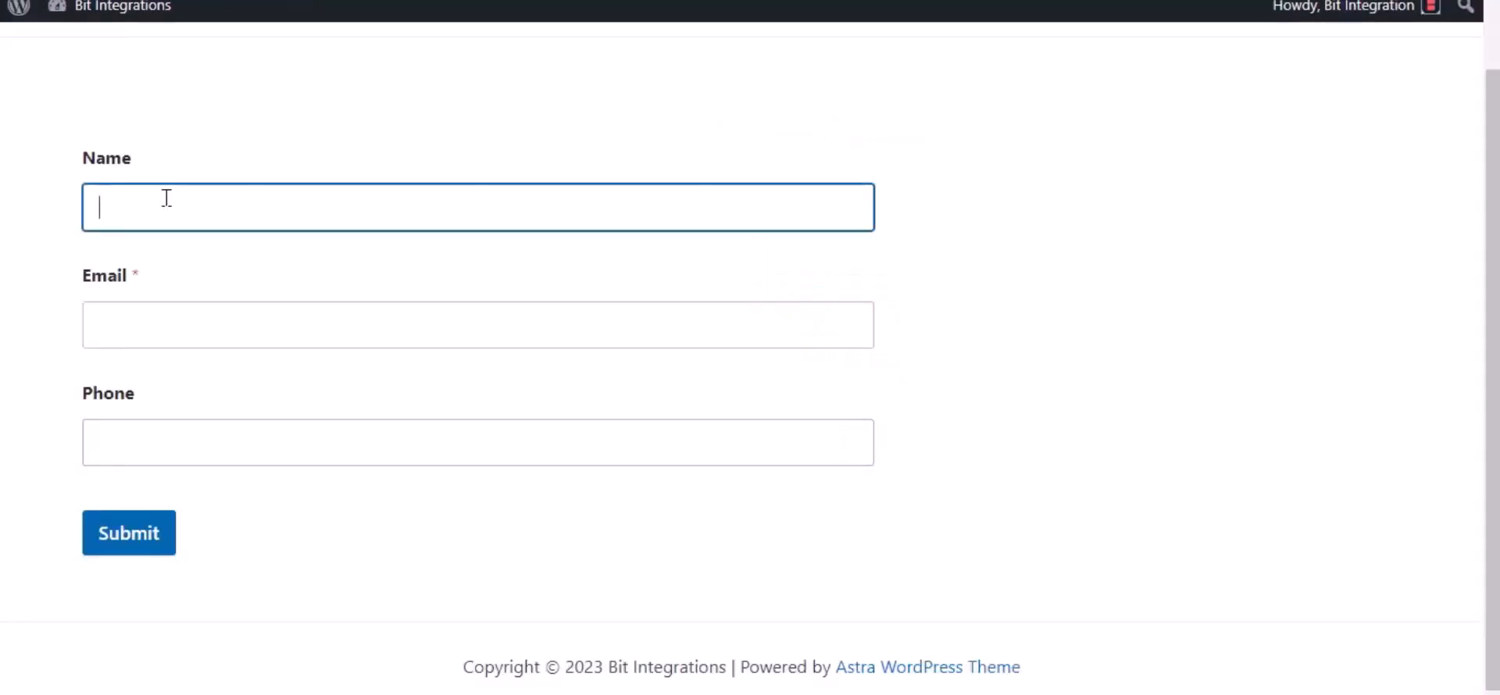
text(Bit)
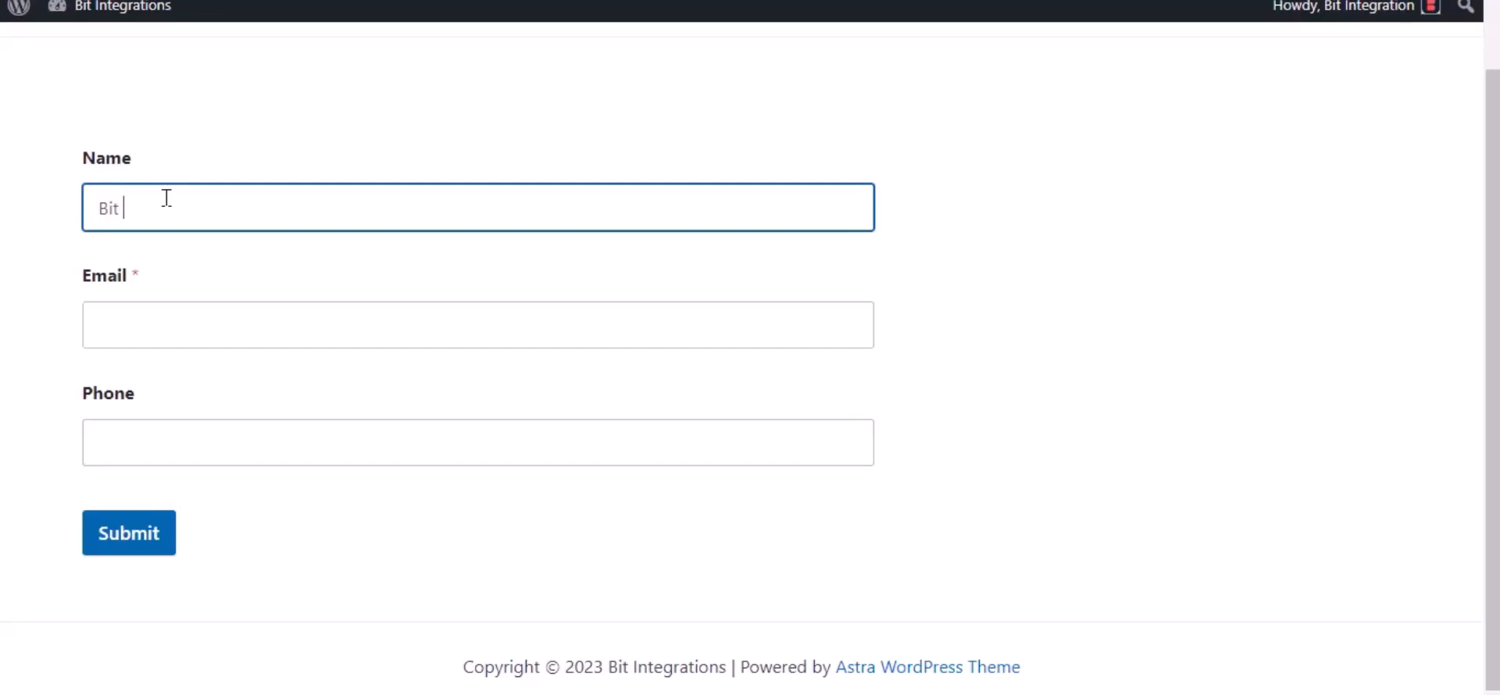
text(Integration)
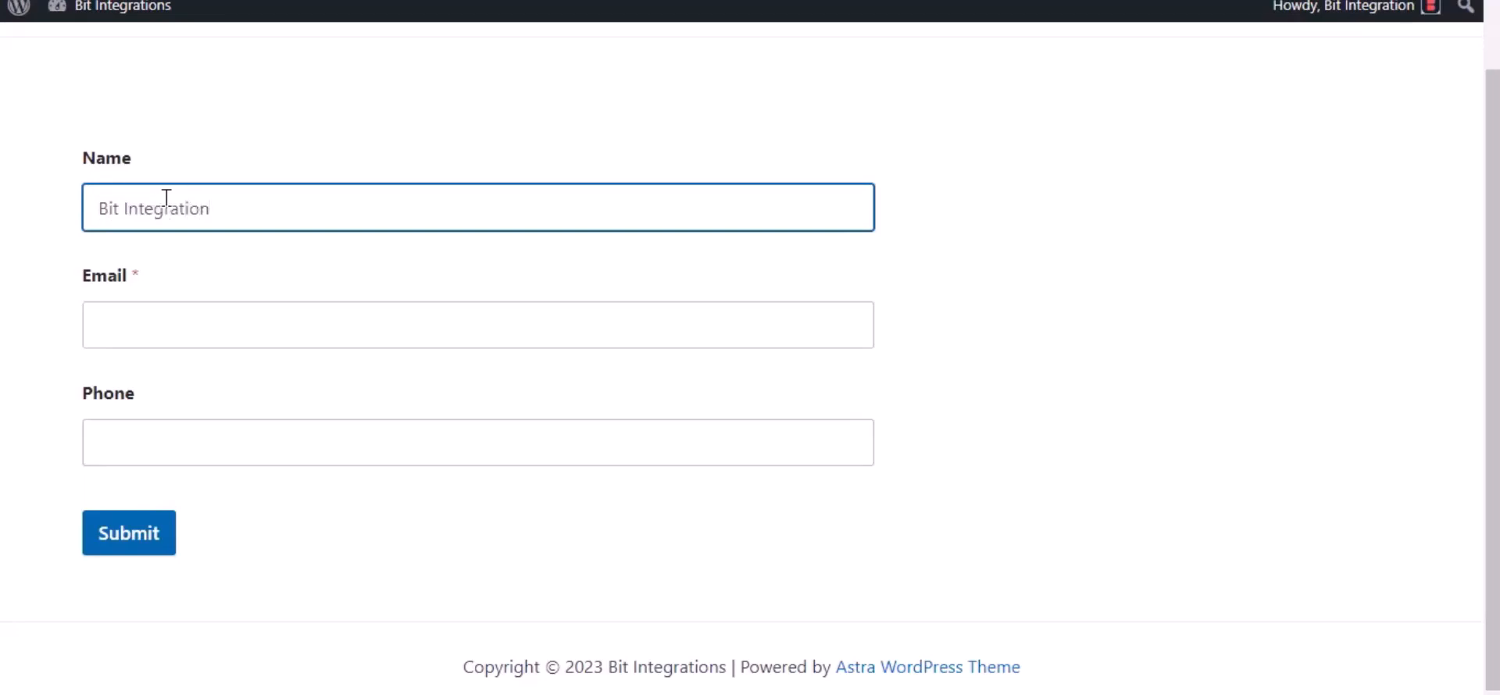
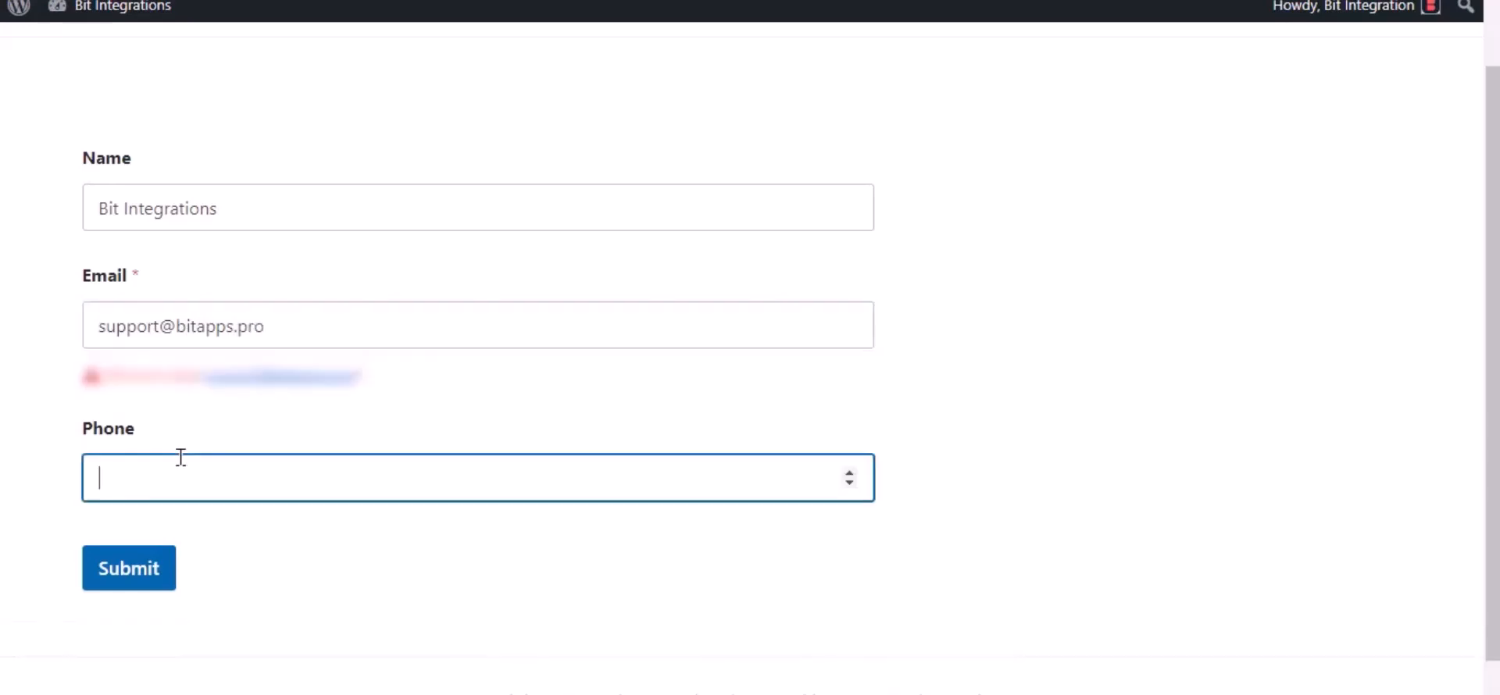
text(44455)
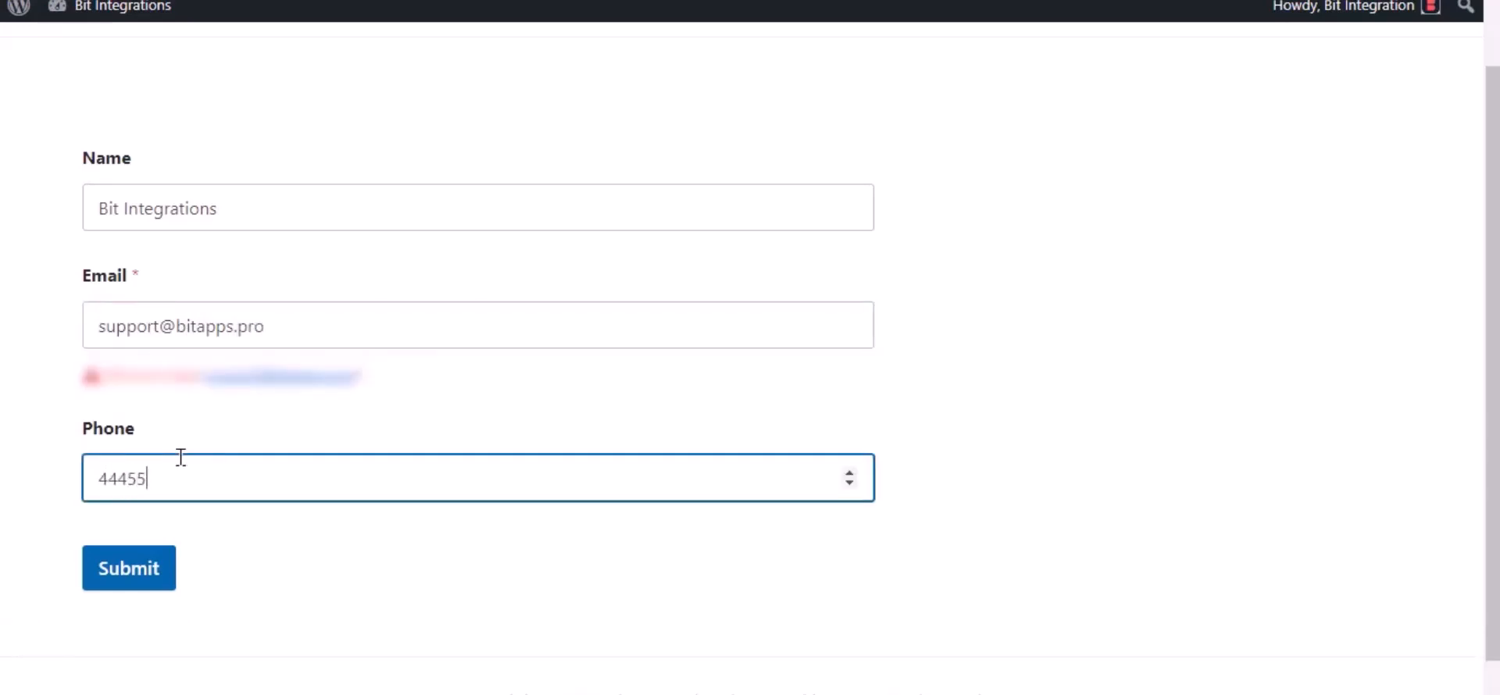
click(128, 567)
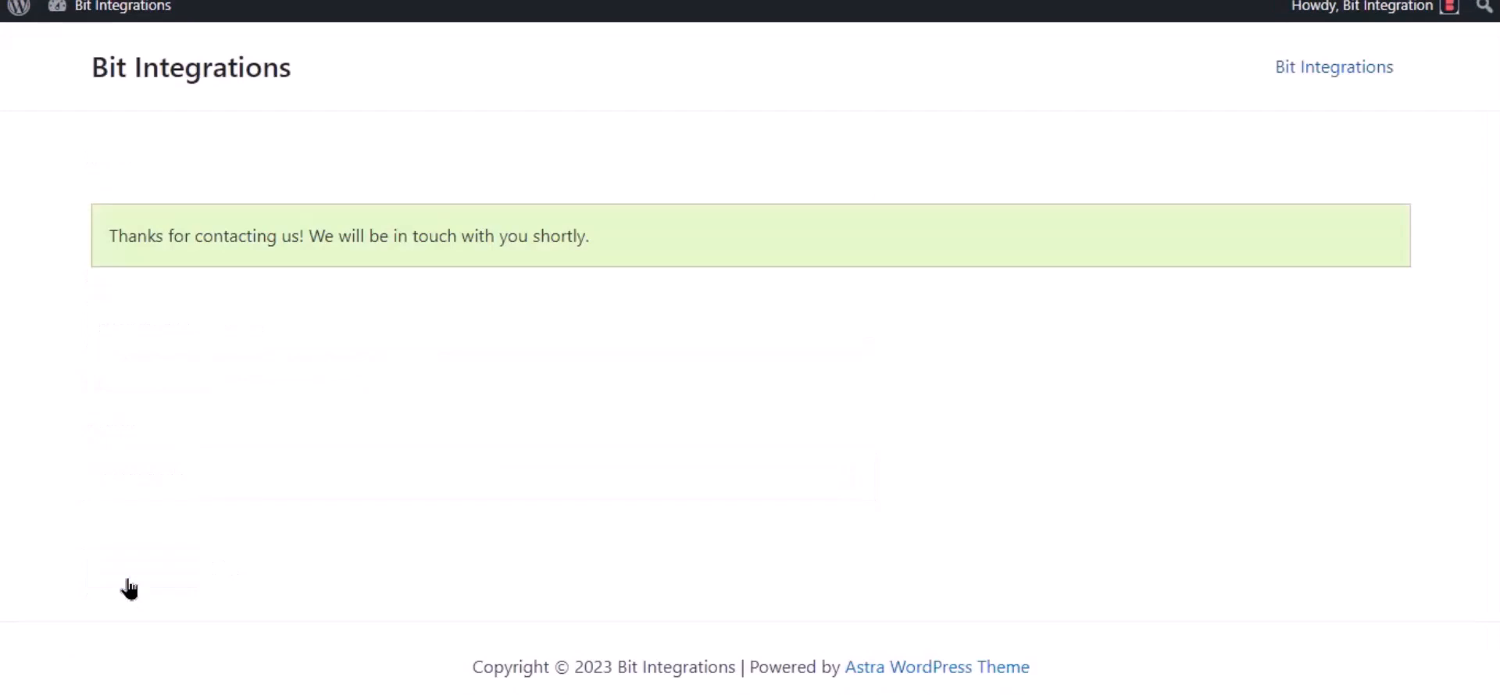
mouse_move(638, 309)
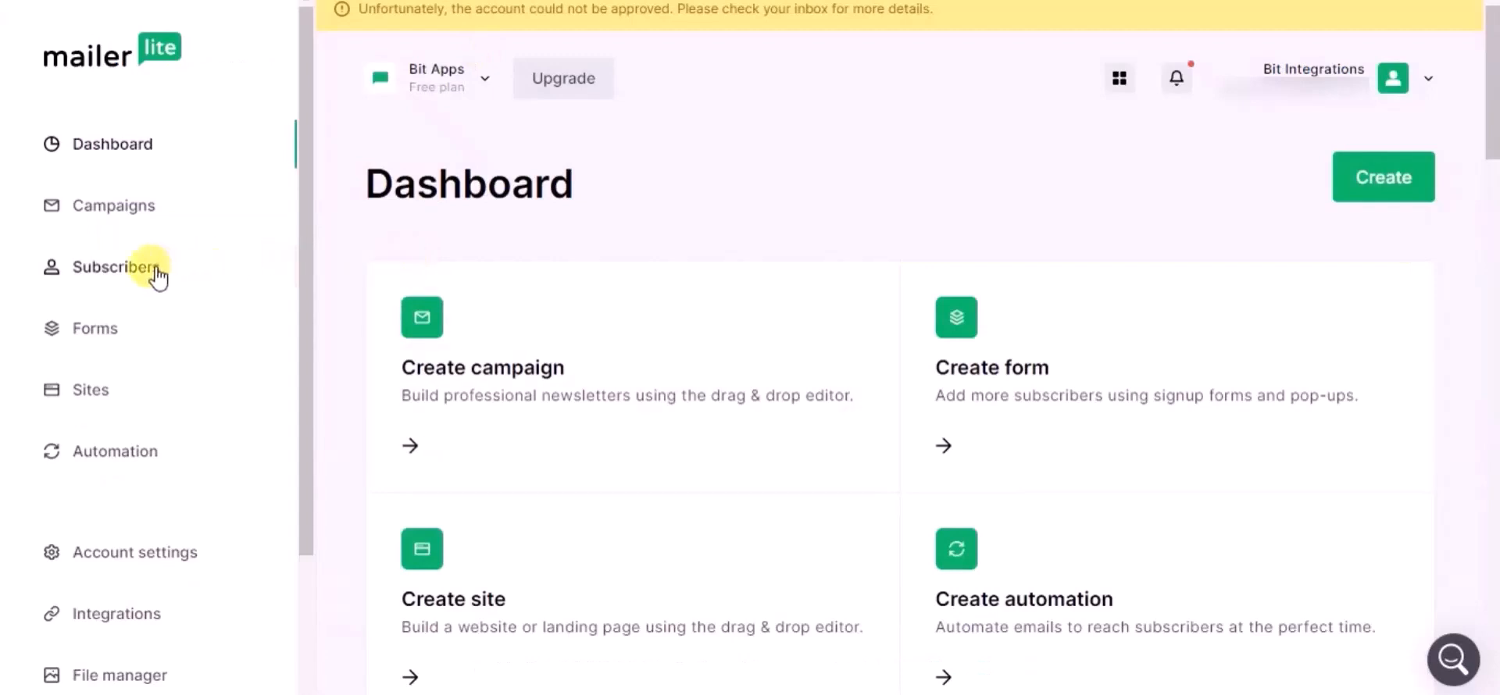
Step: Open the new subscriber's profile from Subscribers and scroll to its phone details
click(119, 267)
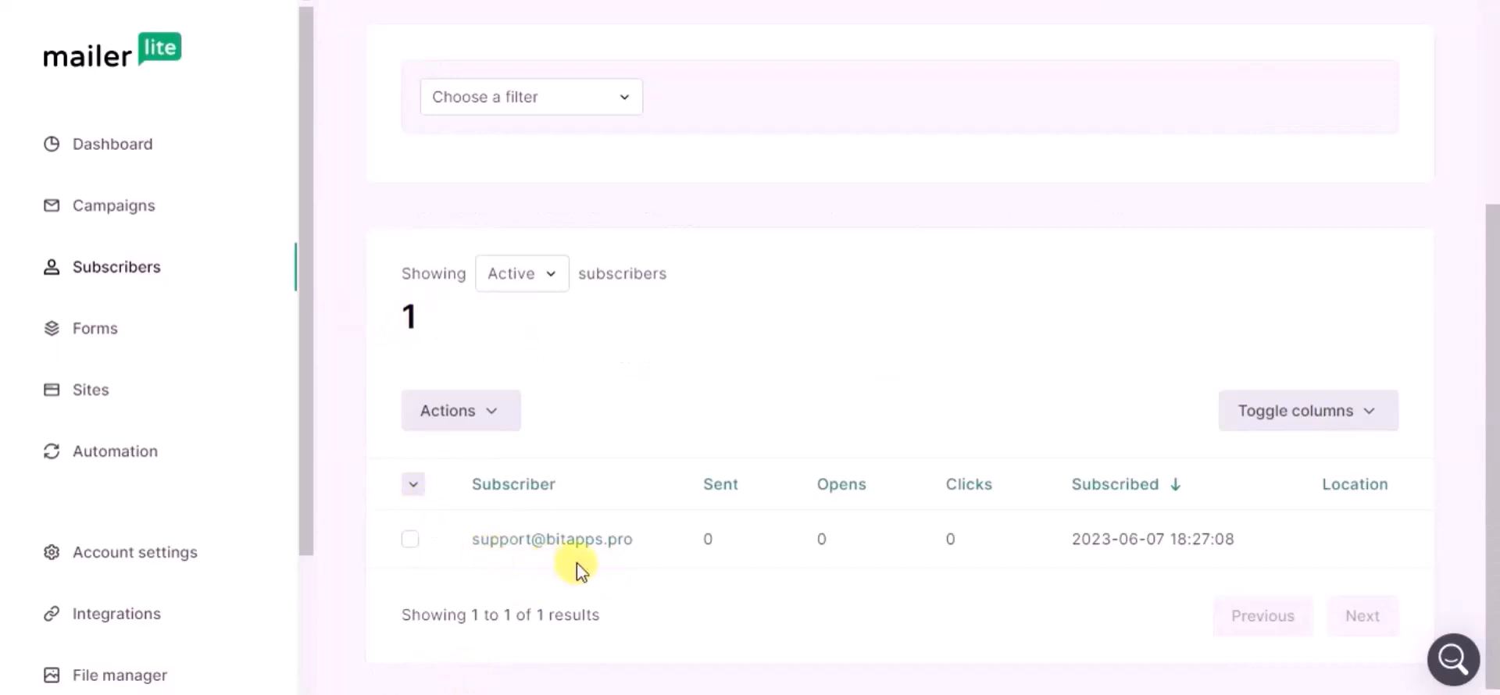
click(551, 538)
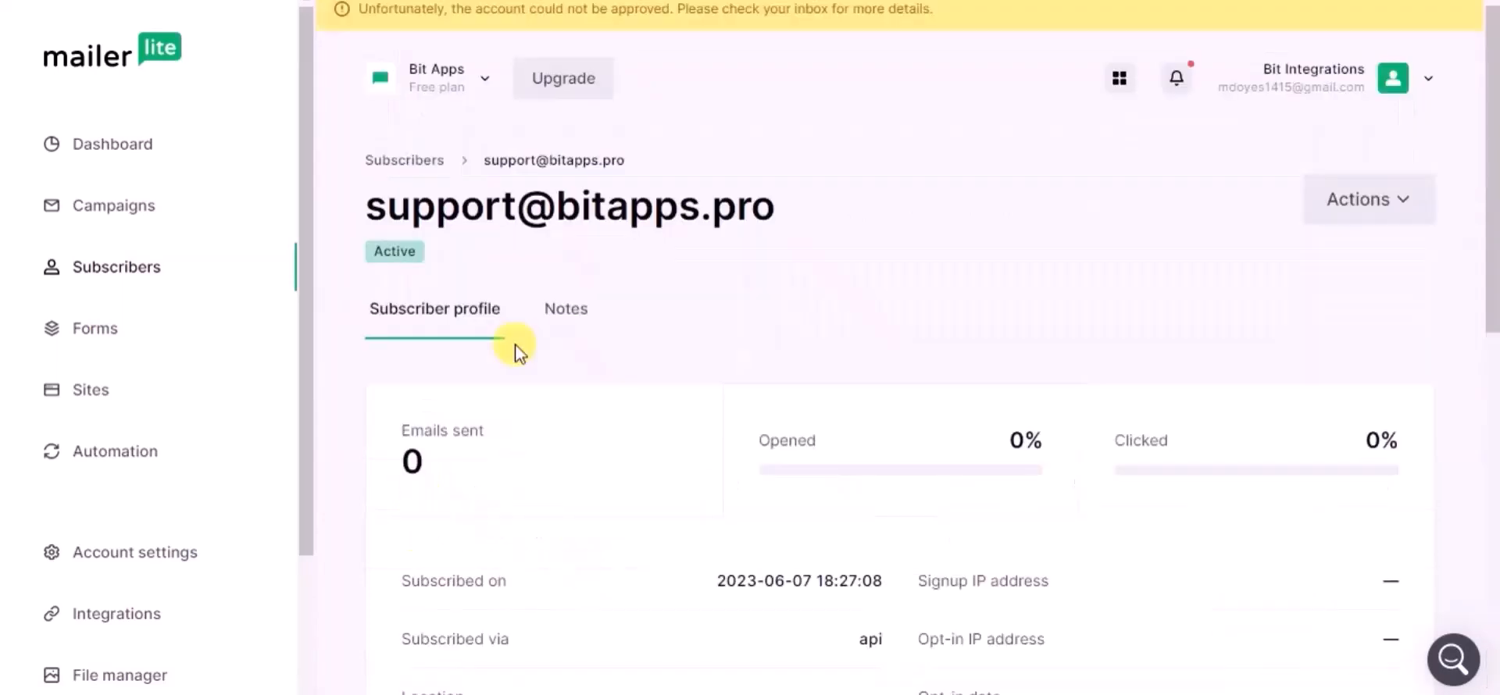
scroll(down, 3)
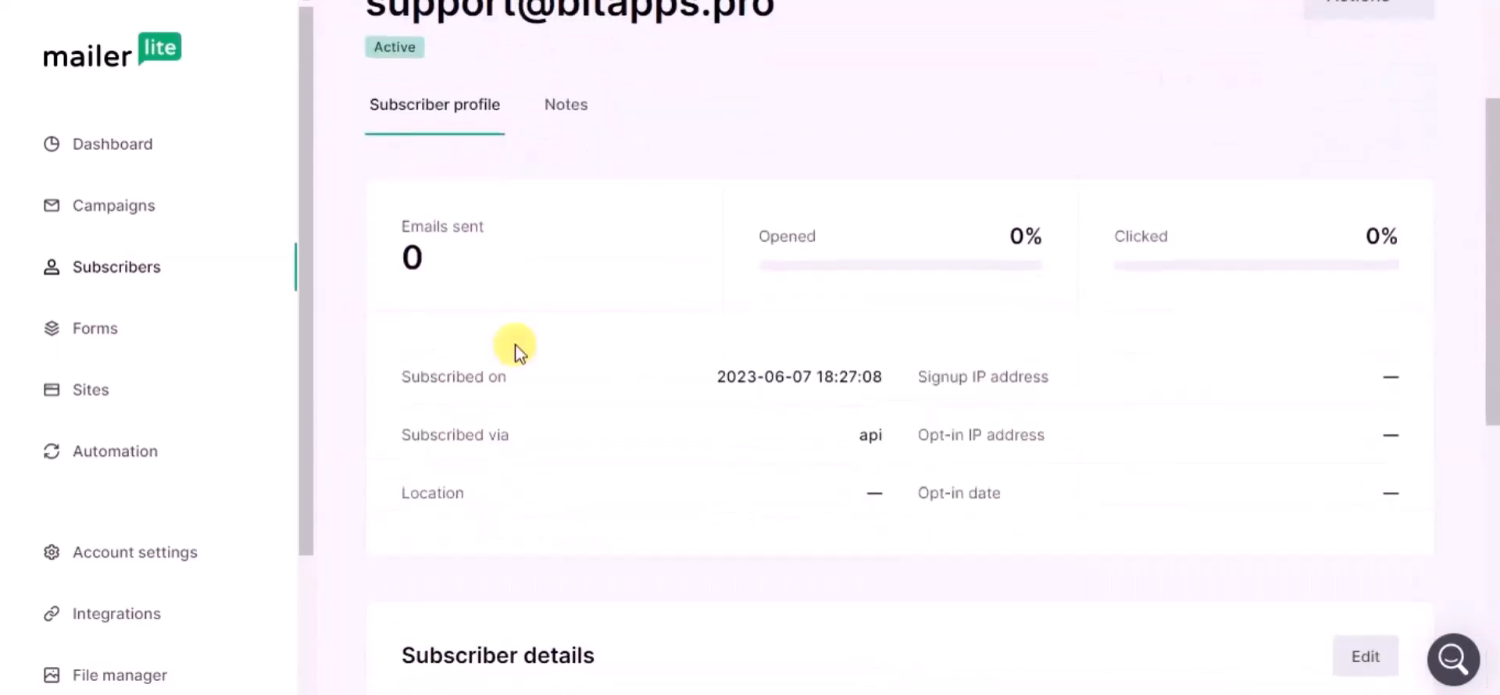
scroll(down, 3)
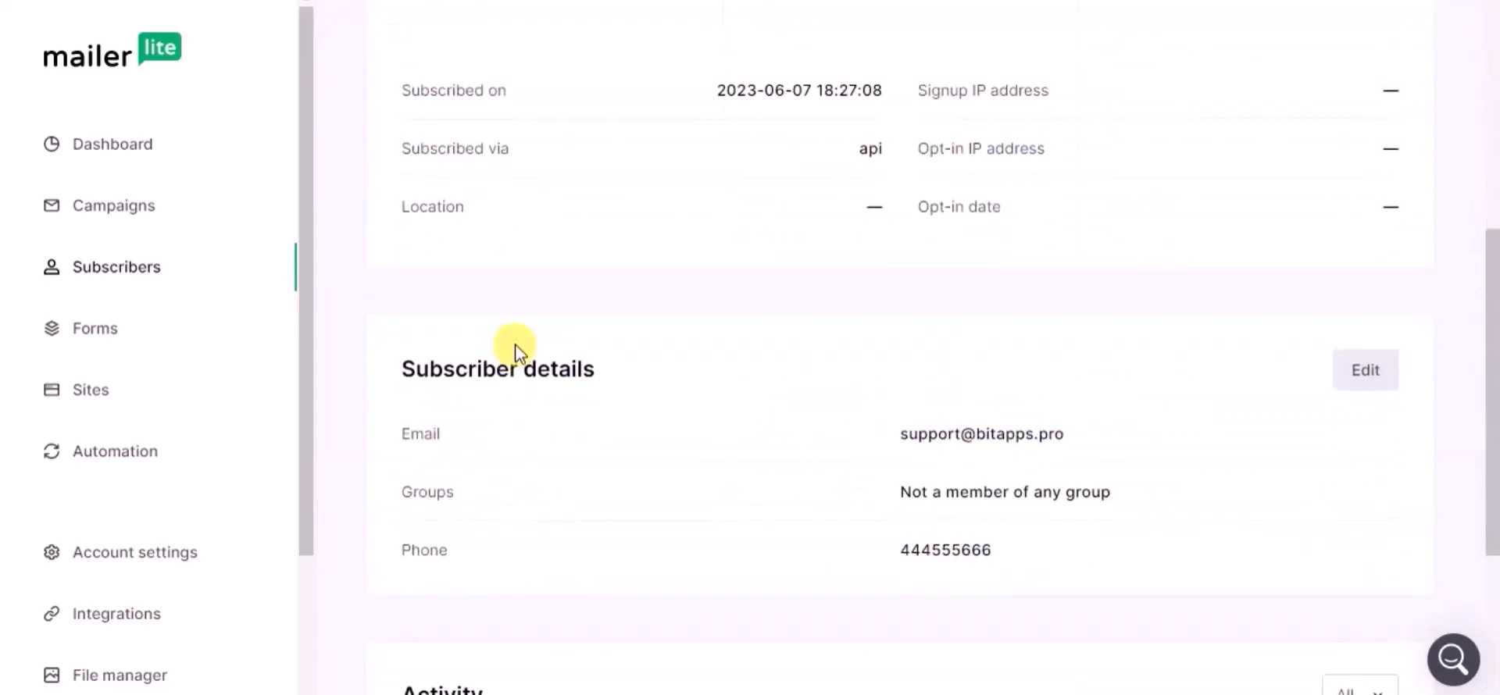